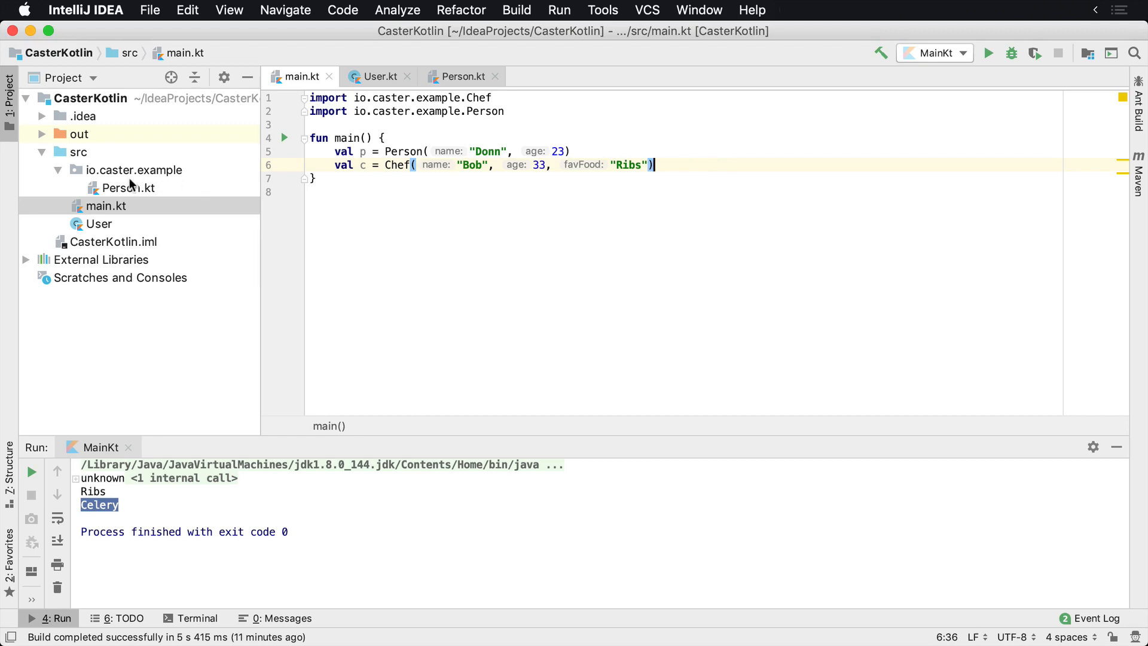
Add p.printMyFavoriteFood() and c.printMyFavoriteFood() calls to main.kt, then return to Person.kt.
{"action": "left_click", "coordinate": [129, 187]}
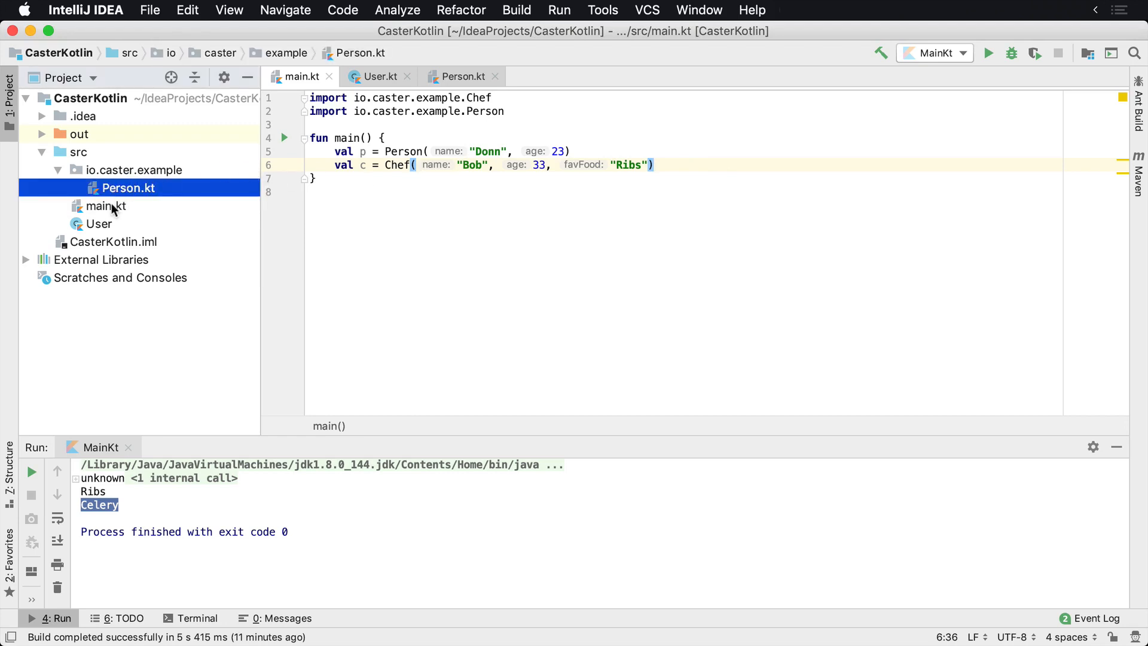
{"action": "left_click", "coordinate": [462, 77]}
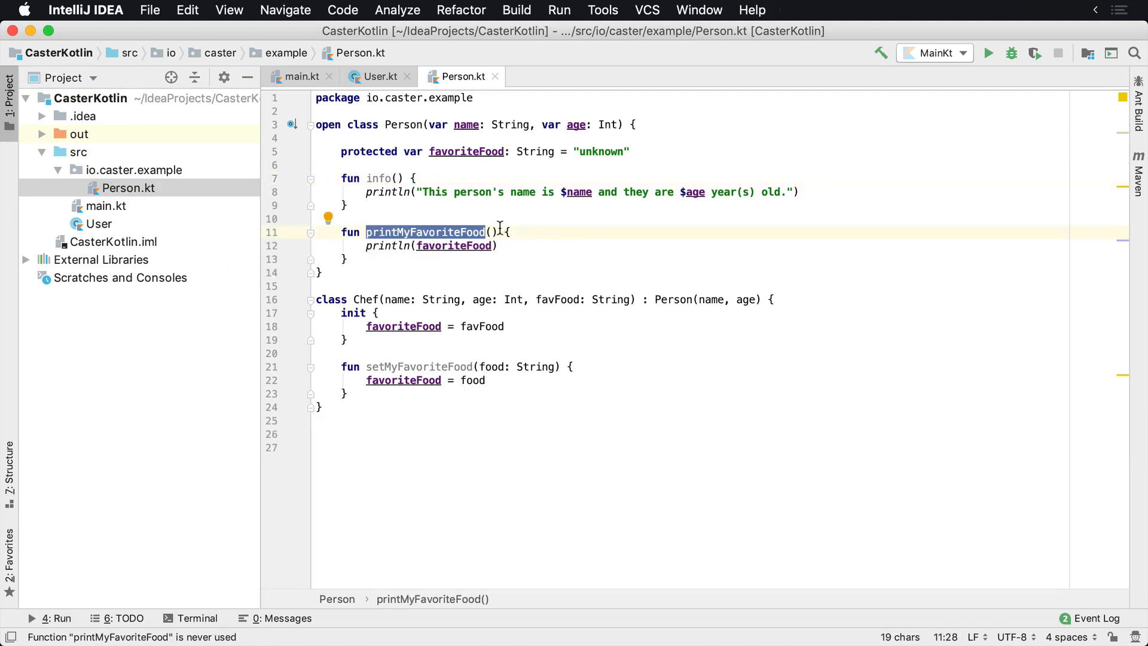
{"action": "left_click", "coordinate": [300, 76]}
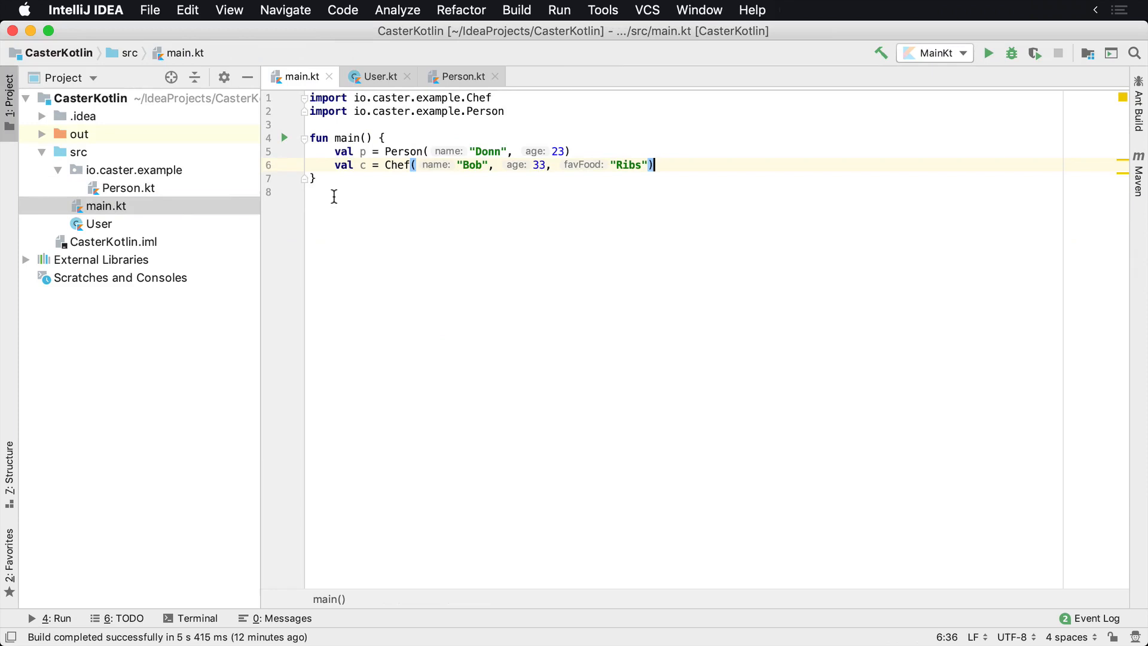
{"action": "type", "text": "printMyFavoriteFood("}
{"action": "type", "text": "c."}
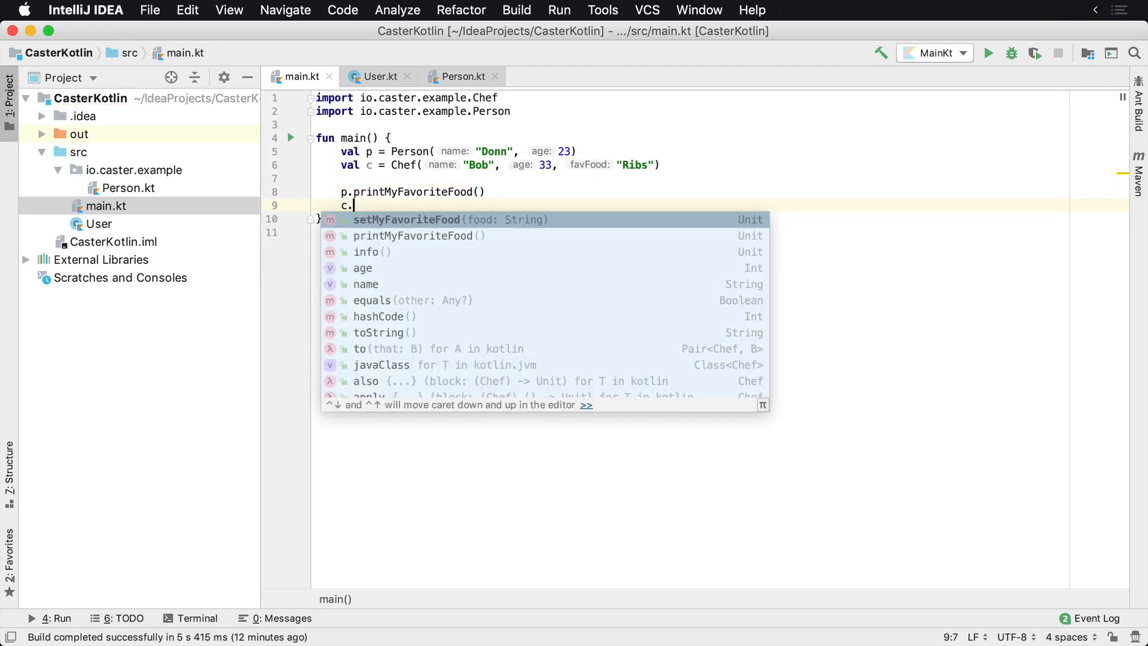
{"action": "type", "text": "printMyFavoriteFood("}
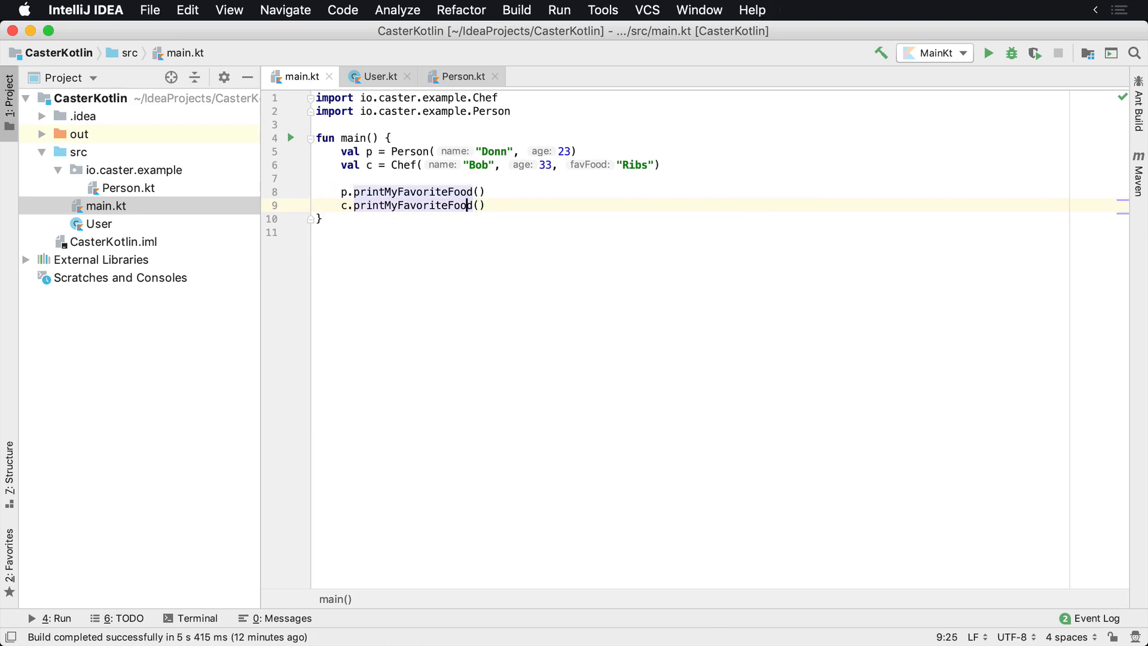
{"action": "left_click", "coordinate": [459, 76]}
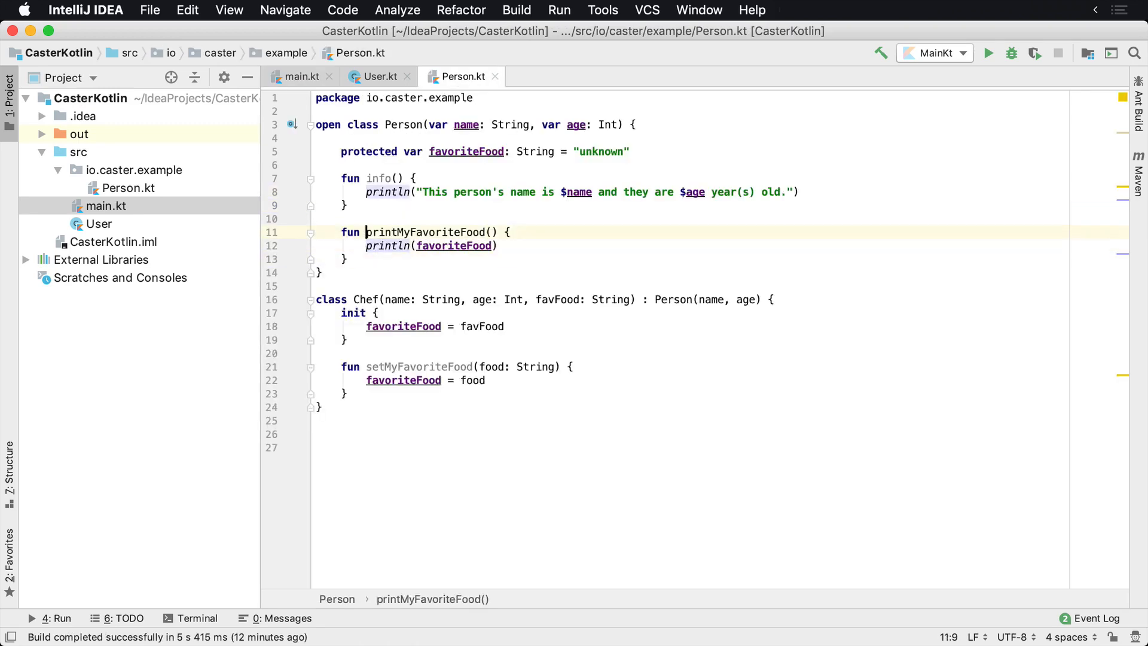
{"action": "left_click", "coordinate": [319, 219]}
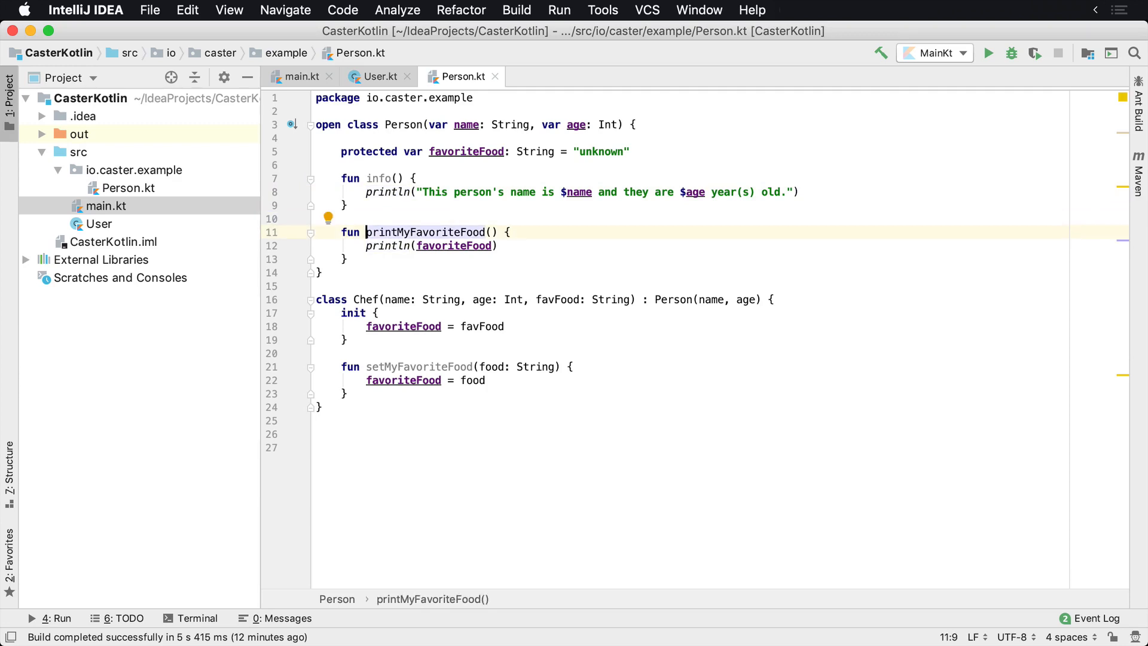
{"action": "double_click", "coordinate": [421, 232]}
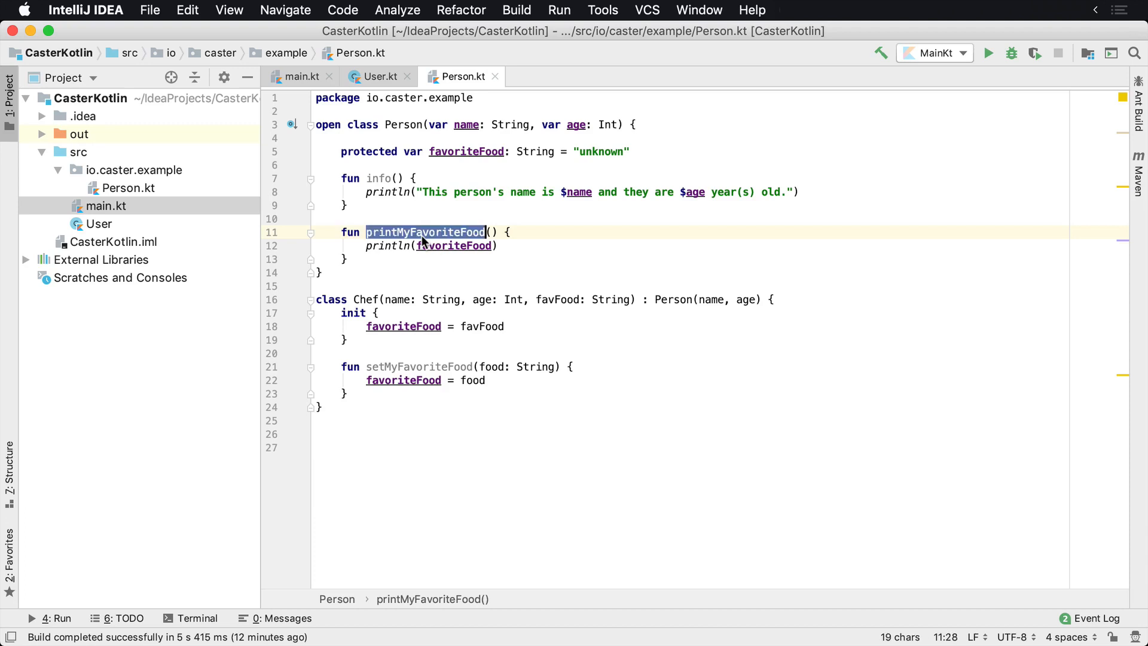
{"action": "left_click", "coordinate": [129, 188]}
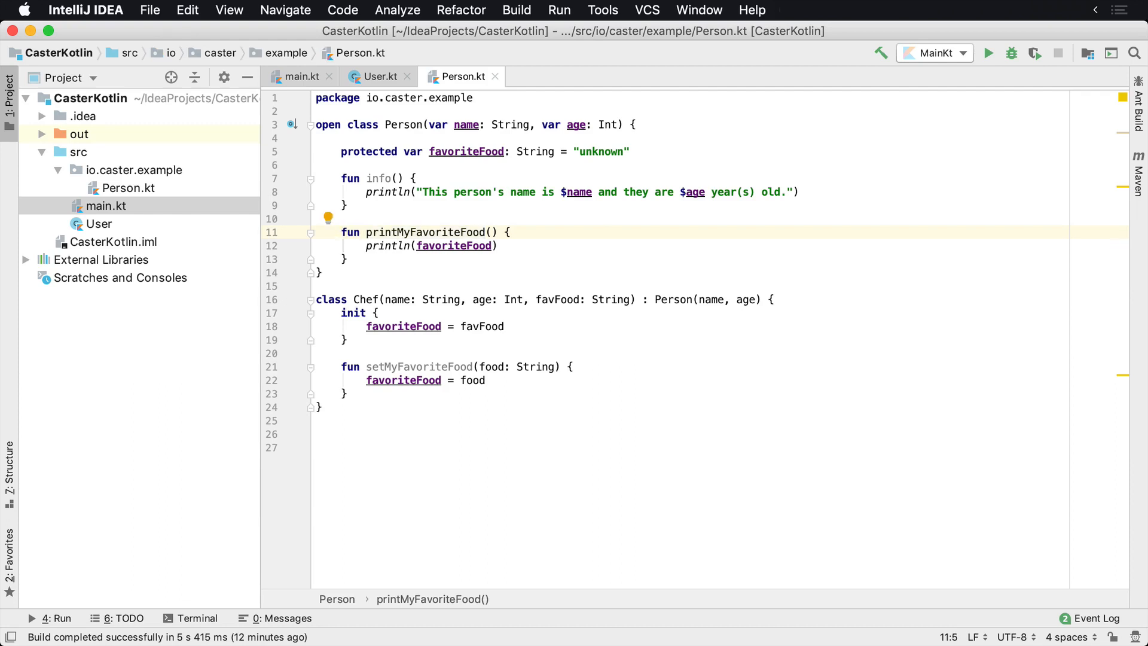
{"action": "mouse_move", "coordinate": [447, 194]}
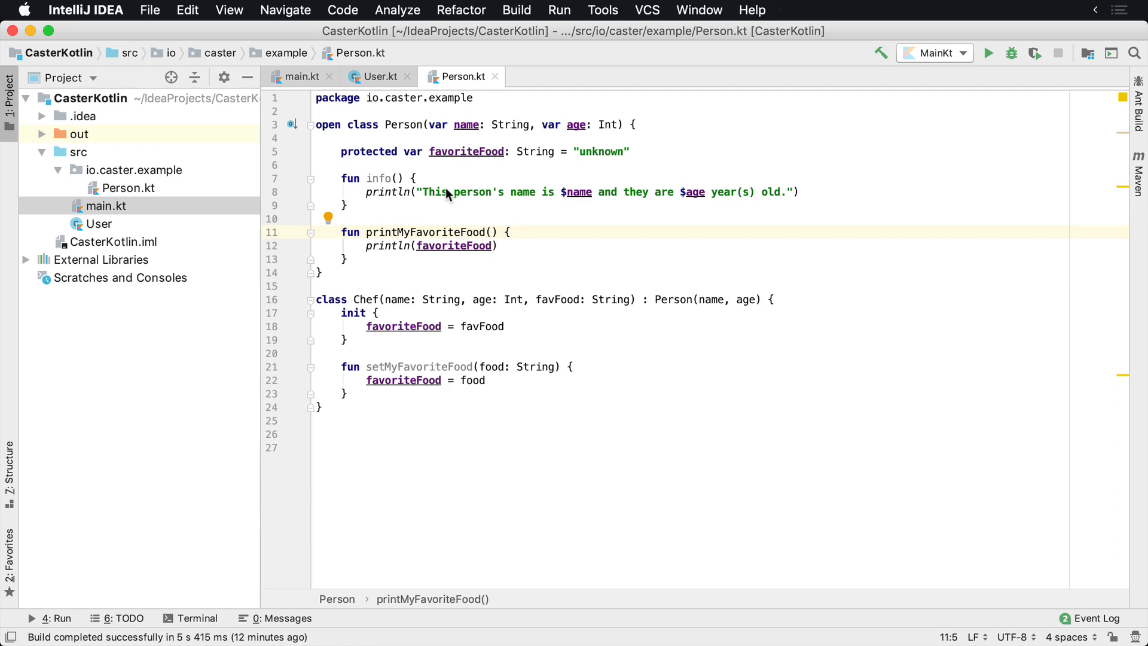
{"action": "double_click", "coordinate": [402, 124]}
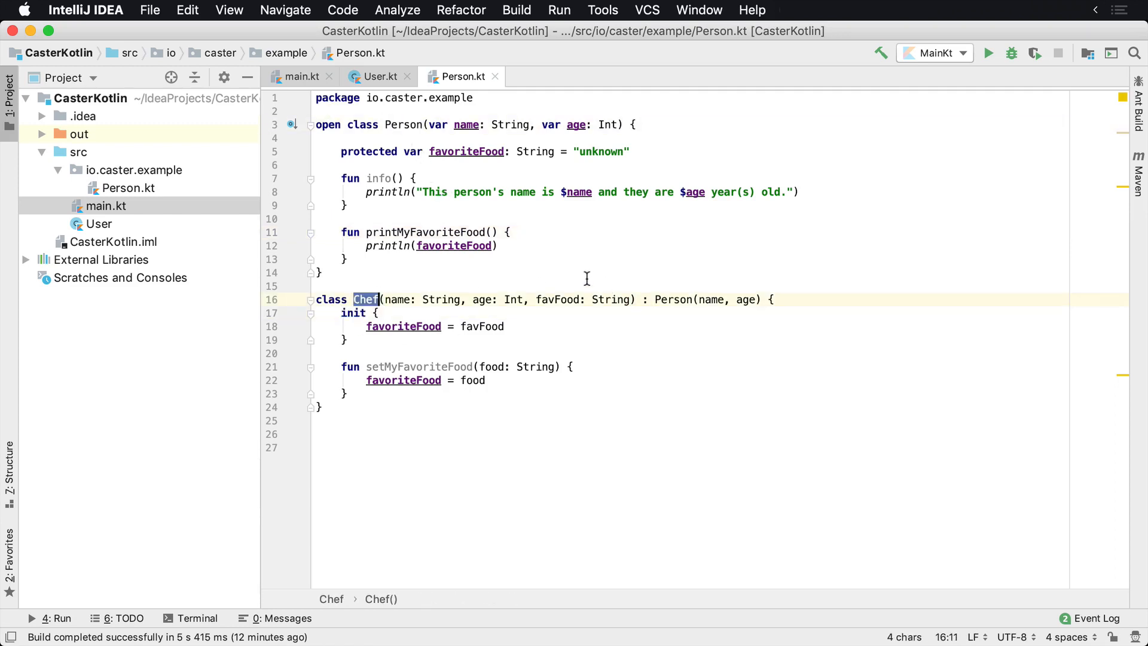
{"action": "left_click", "coordinate": [429, 232]}
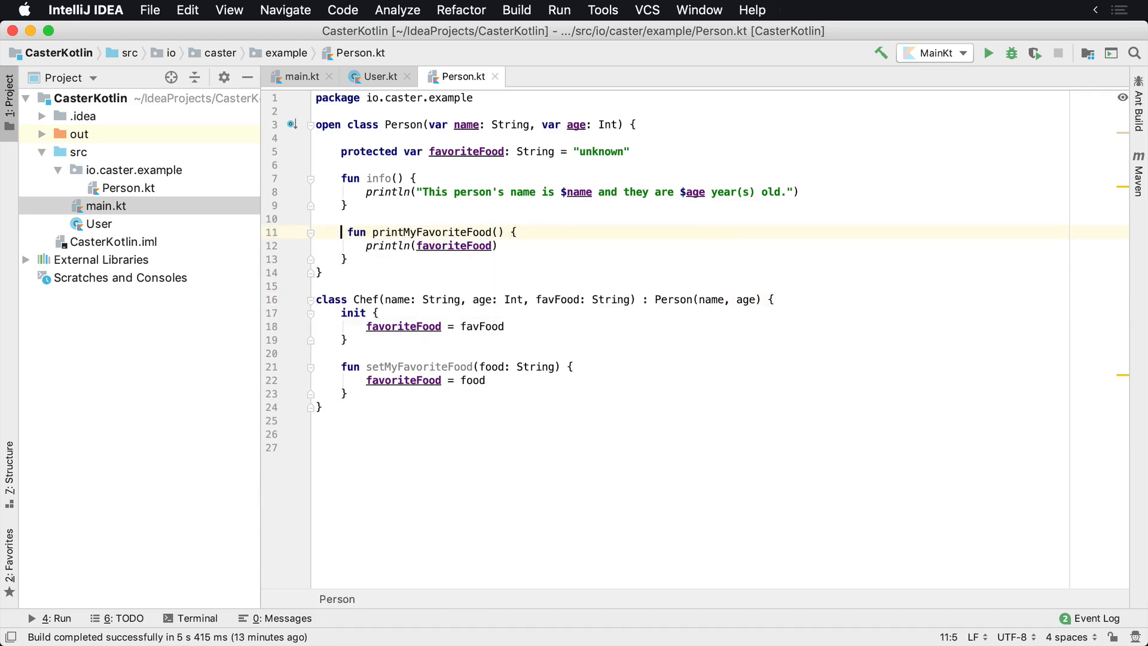
Add the protected modifier before fun printMyFavoriteFood() on line 11 of Person.kt.
{"action": "type", "text": "protected"}
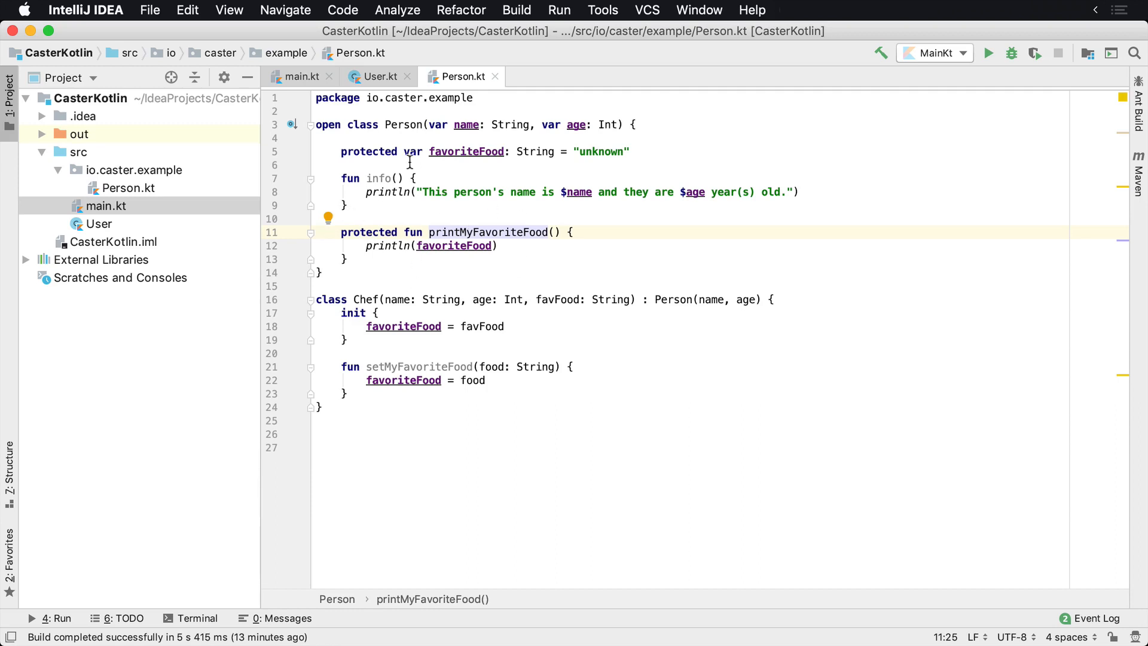
{"action": "left_click_drag", "start_coordinate": [410, 152], "coordinate": [322, 286]}
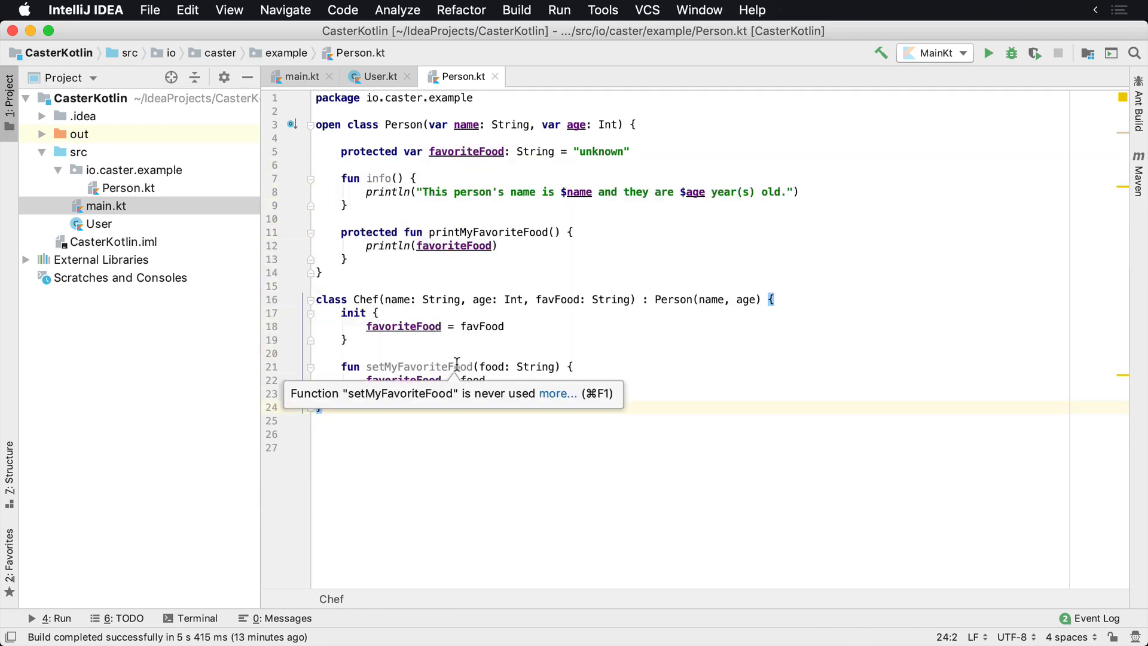
Cut main.kt's now-inaccessible call on p down to an unfinished p.p, then view Person.kt.
{"action": "left_click", "coordinate": [301, 76]}
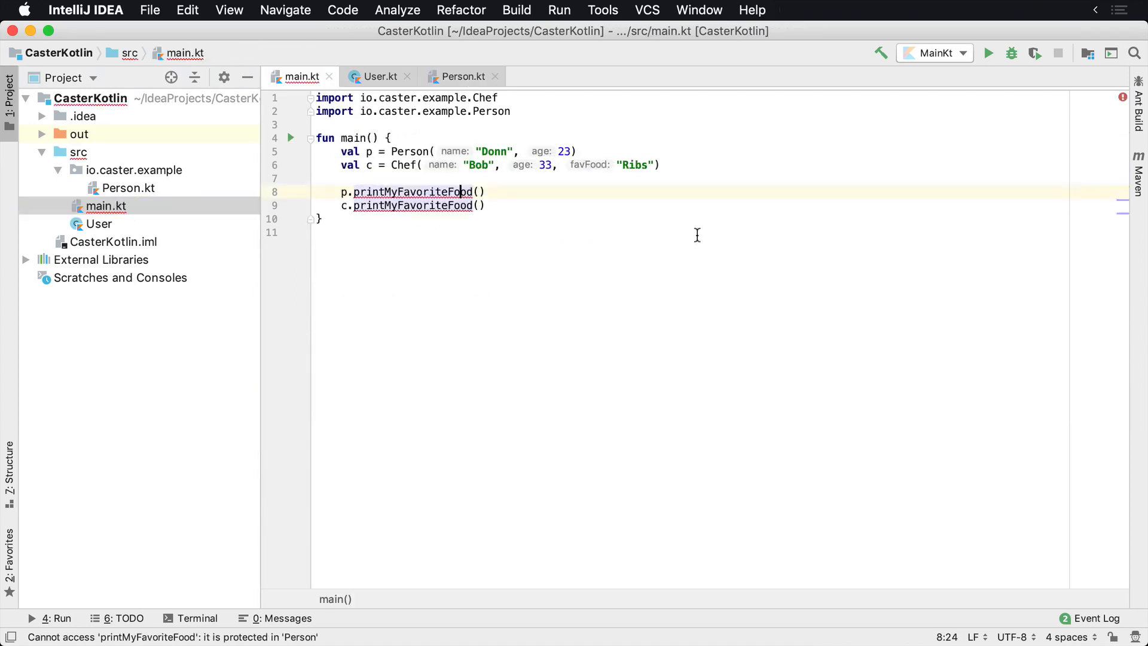
{"action": "mouse_move", "coordinate": [383, 205]}
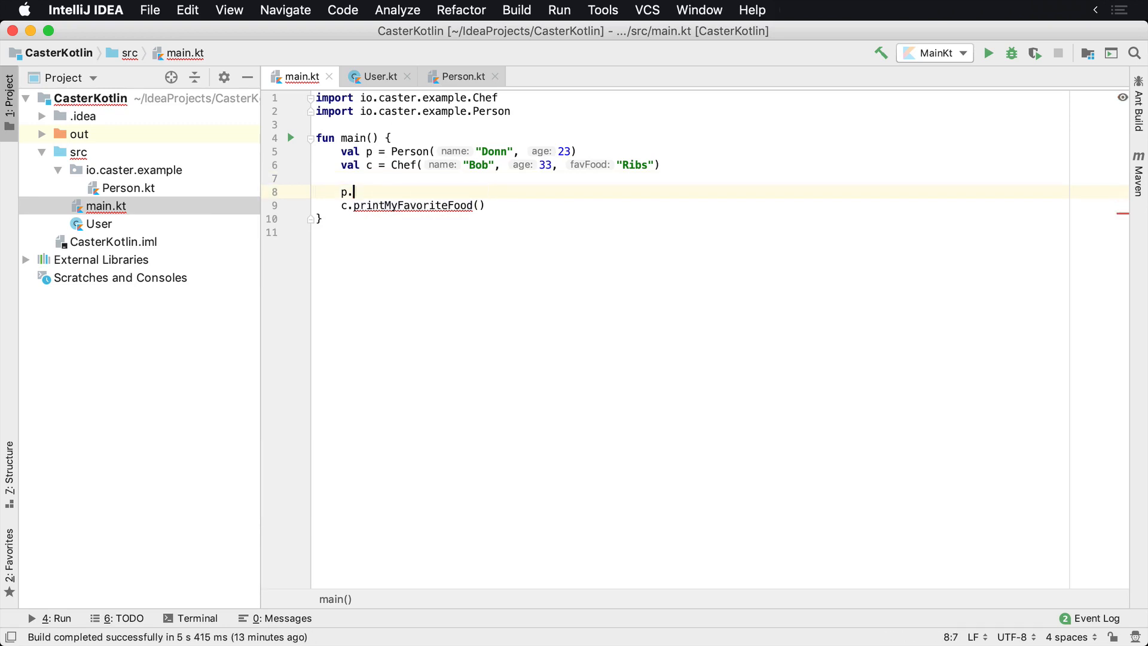
{"action": "type", "text": "pr"}
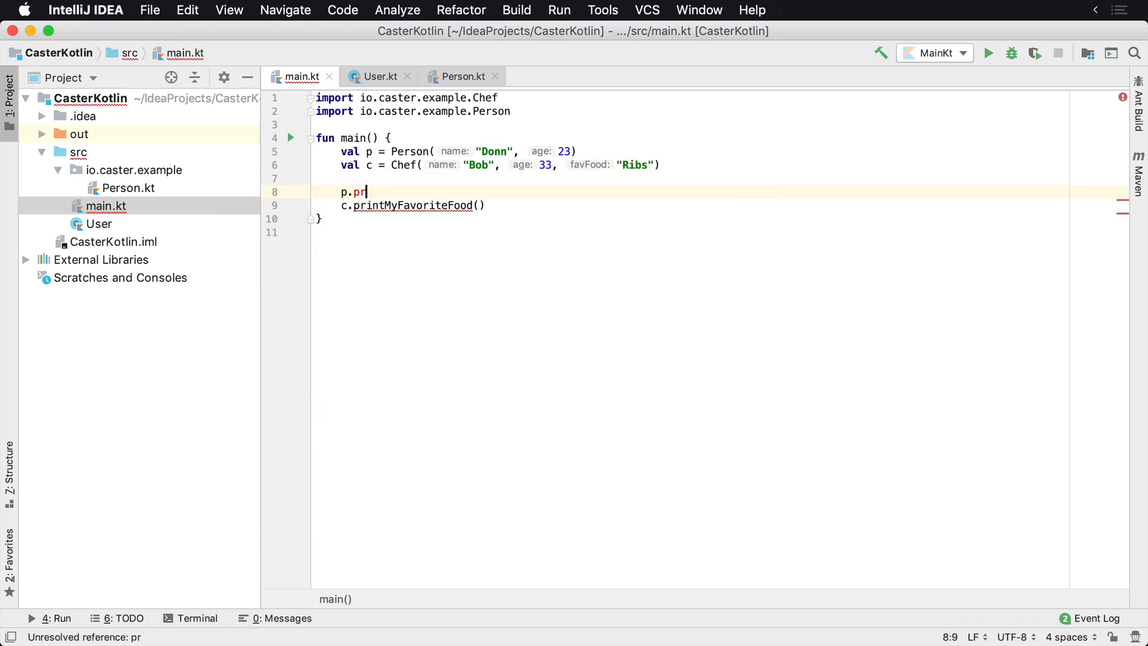
{"action": "key", "text": "Backspace"}
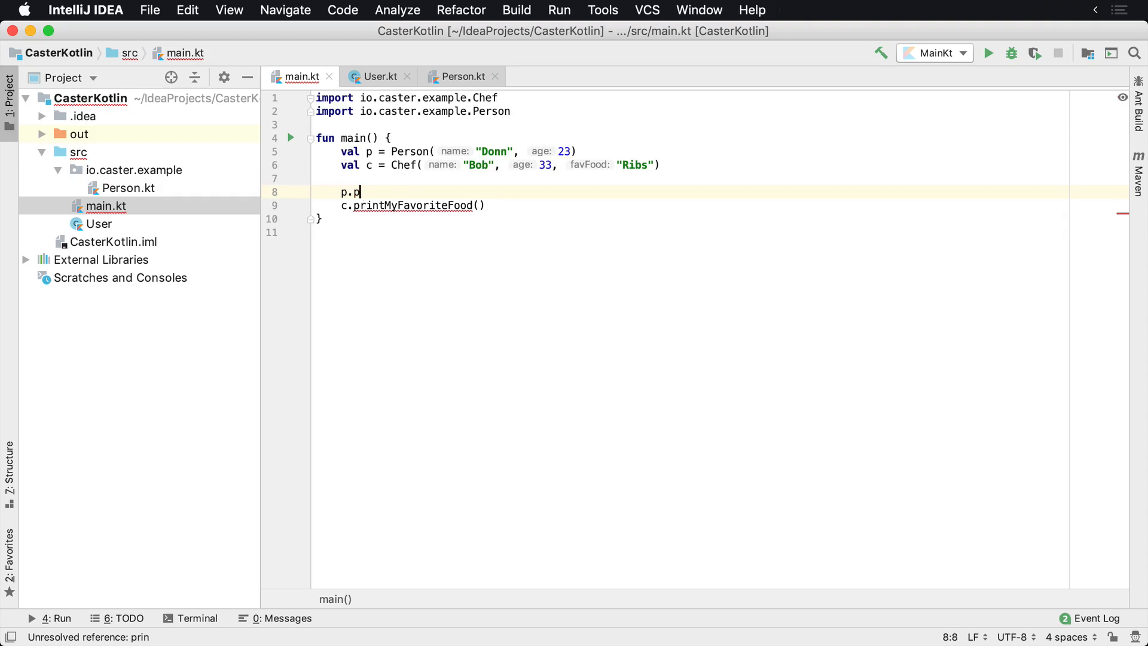
{"action": "left_click", "coordinate": [457, 76]}
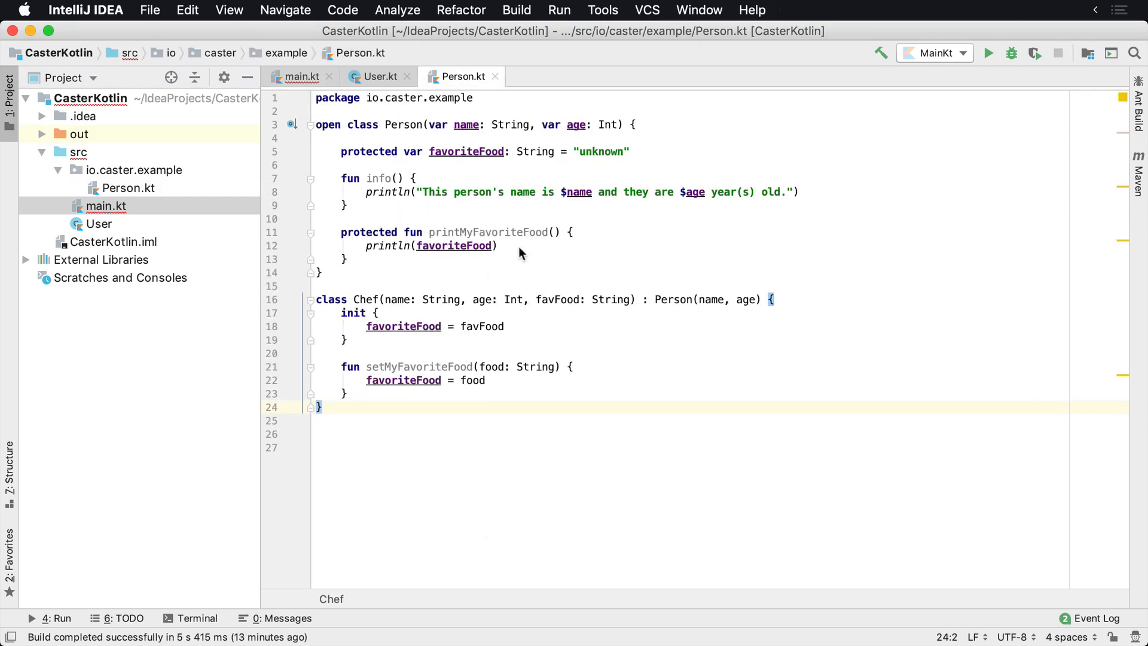
Add a printMyFavoriteFood() call after the food assignment in Chef's setMyFavoriteFood, then view main.kt.
{"action": "left_click", "coordinate": [440, 178]}
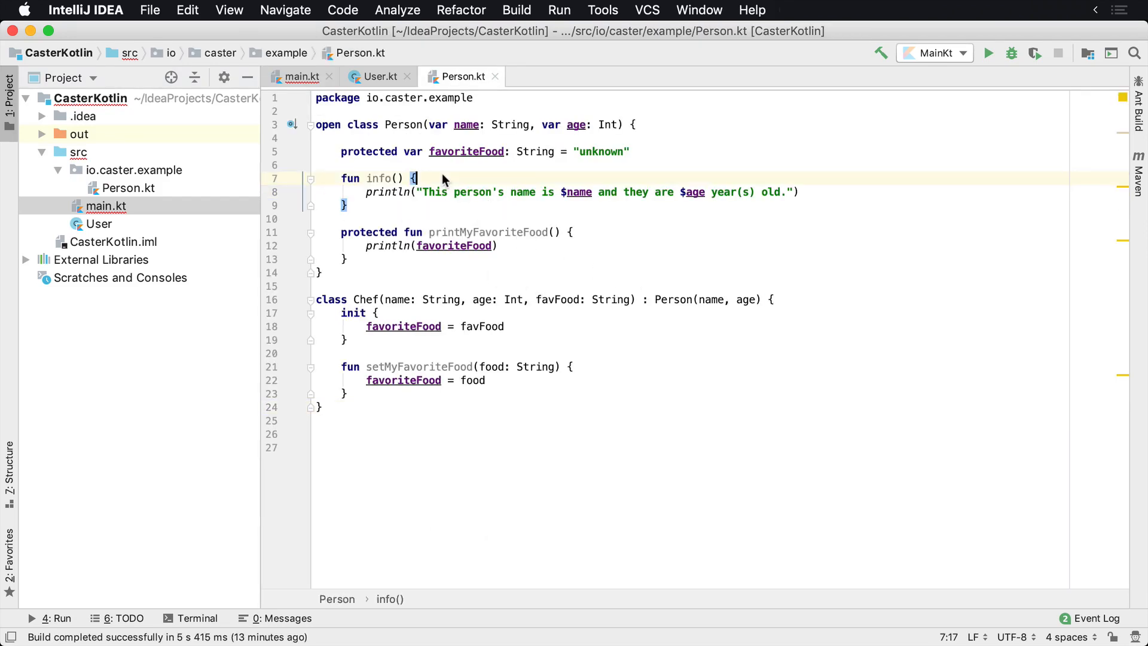
{"action": "type", "text": "print"}
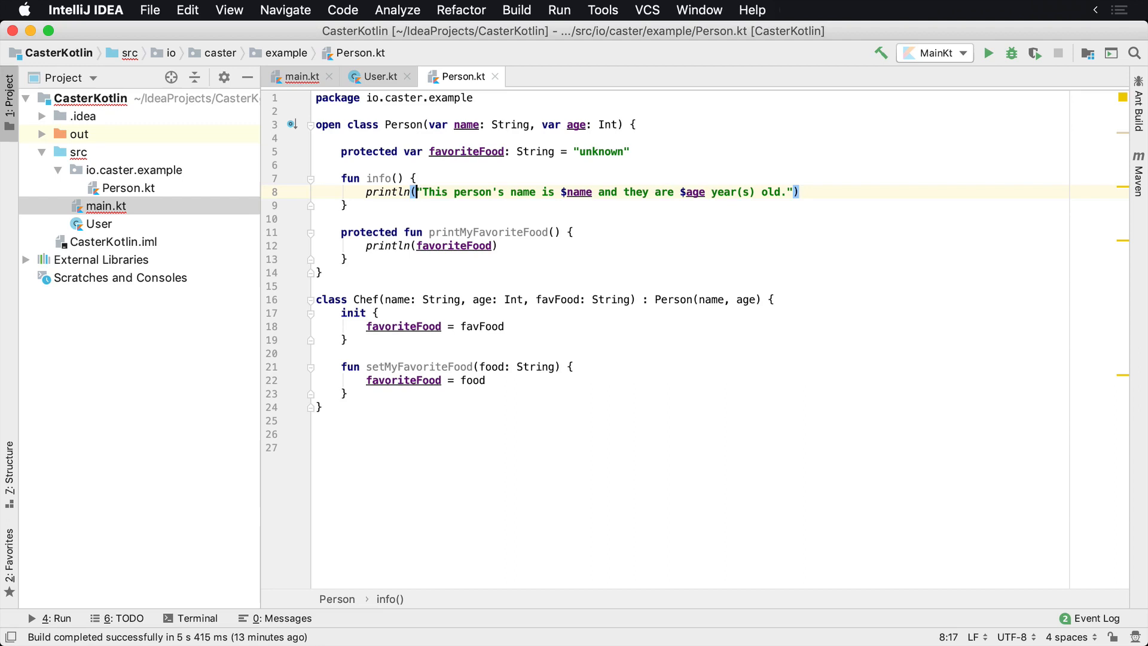
{"action": "left_click", "coordinate": [415, 325]}
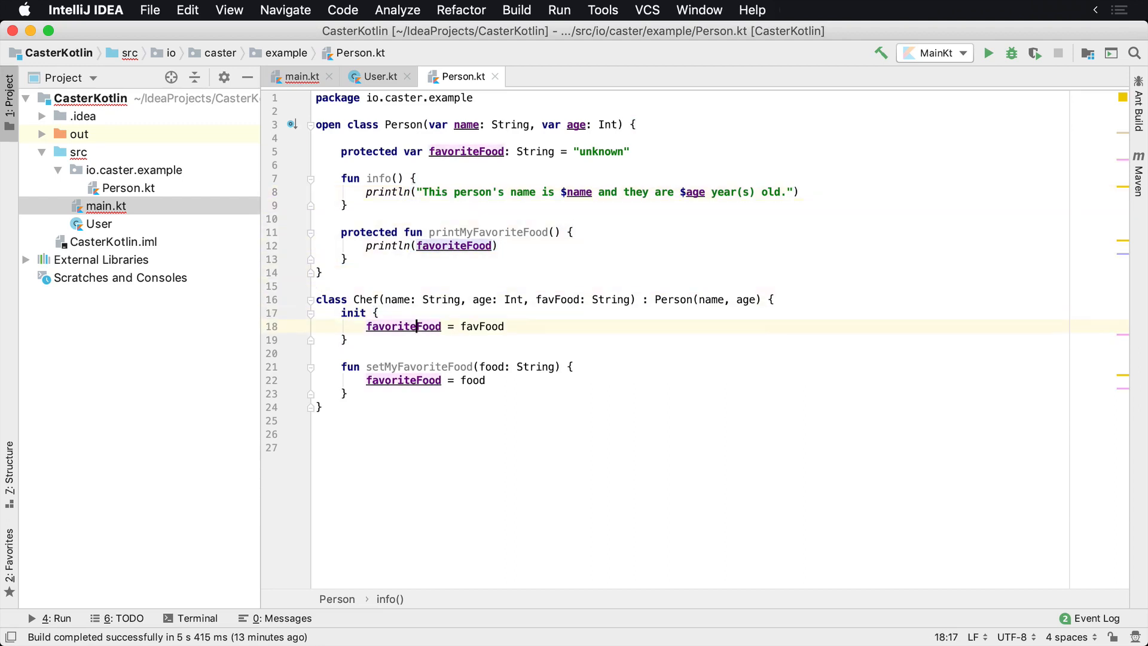
{"action": "left_click", "coordinate": [486, 381]}
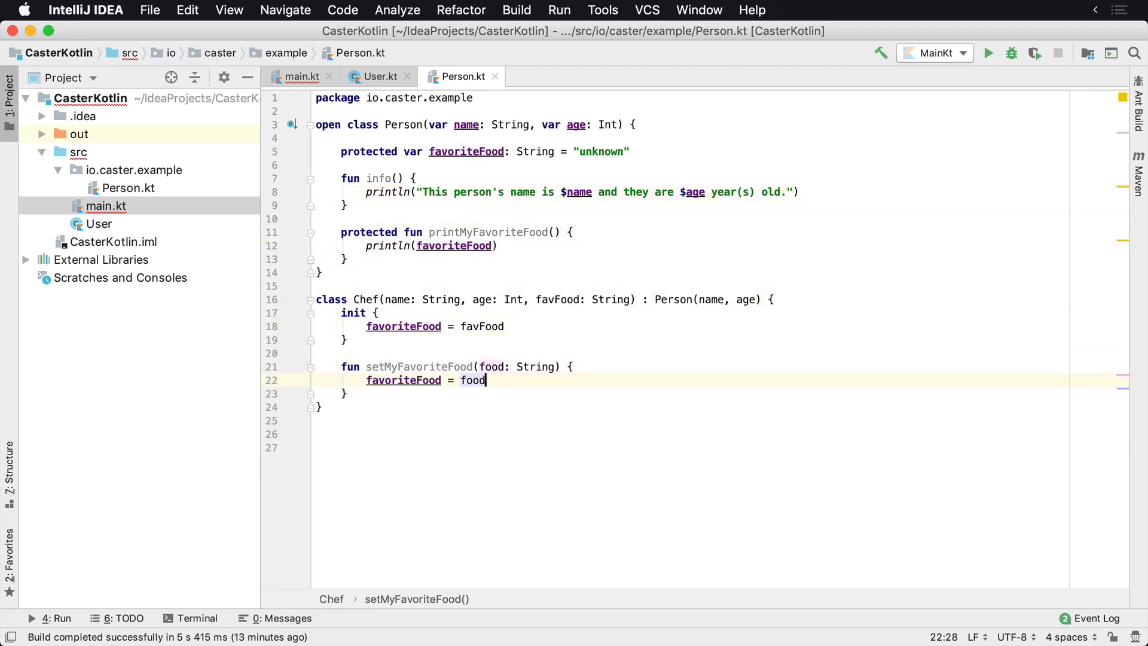
{"action": "key", "text": "Enter"}
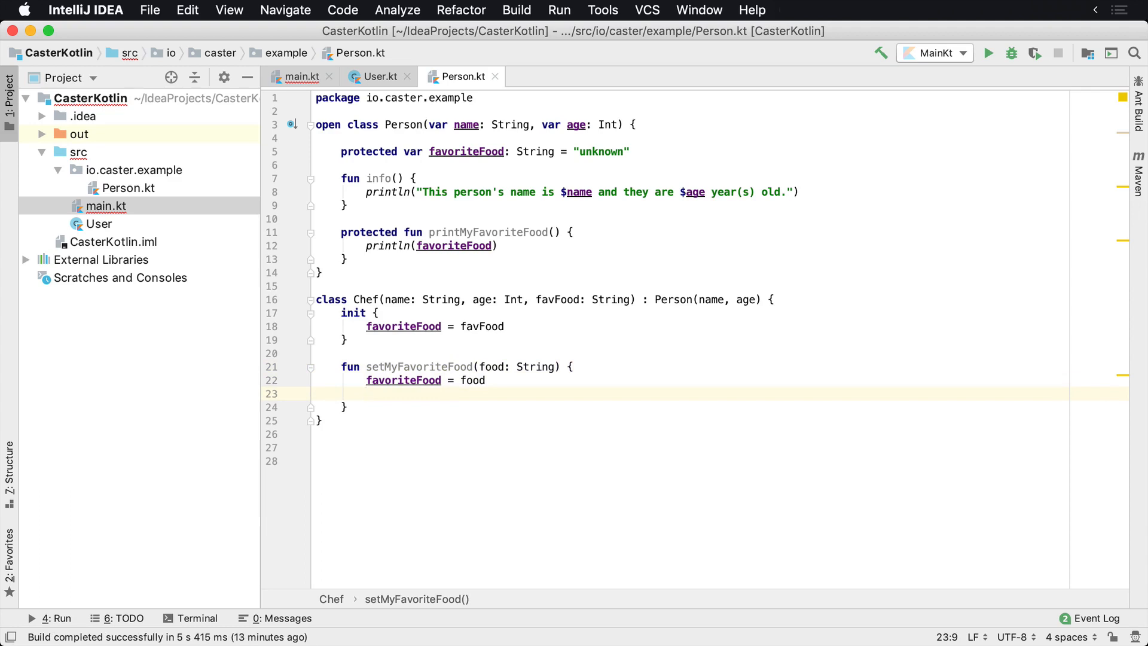
{"action": "type", "text": "printMyFavoriteFood("}
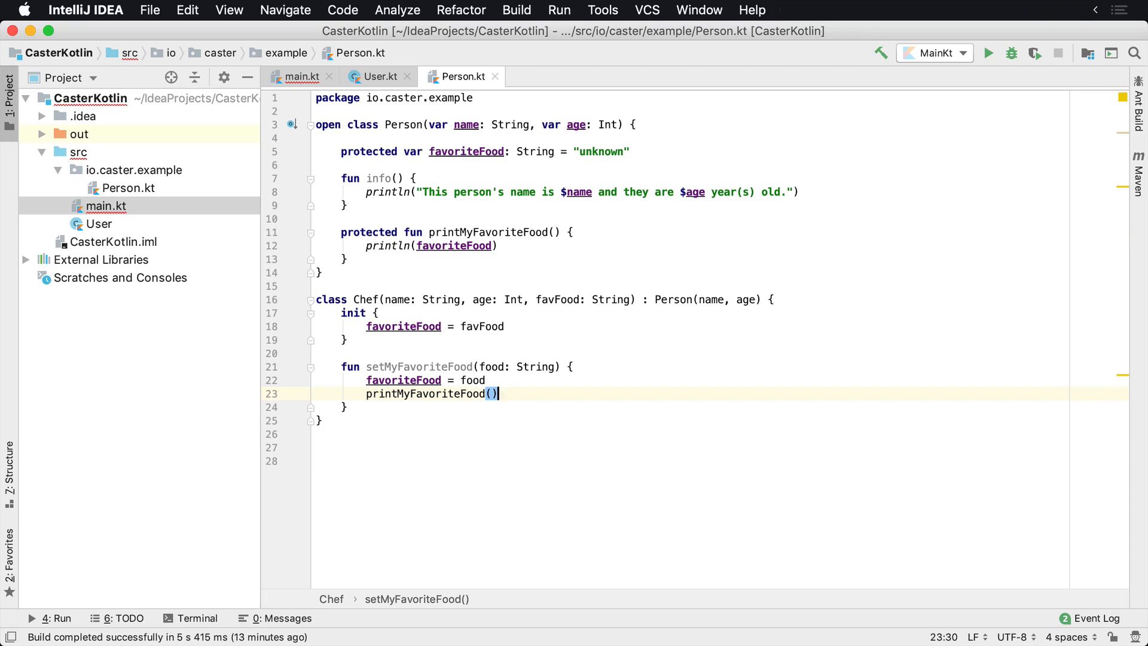
{"action": "key", "text": "Backspace"}
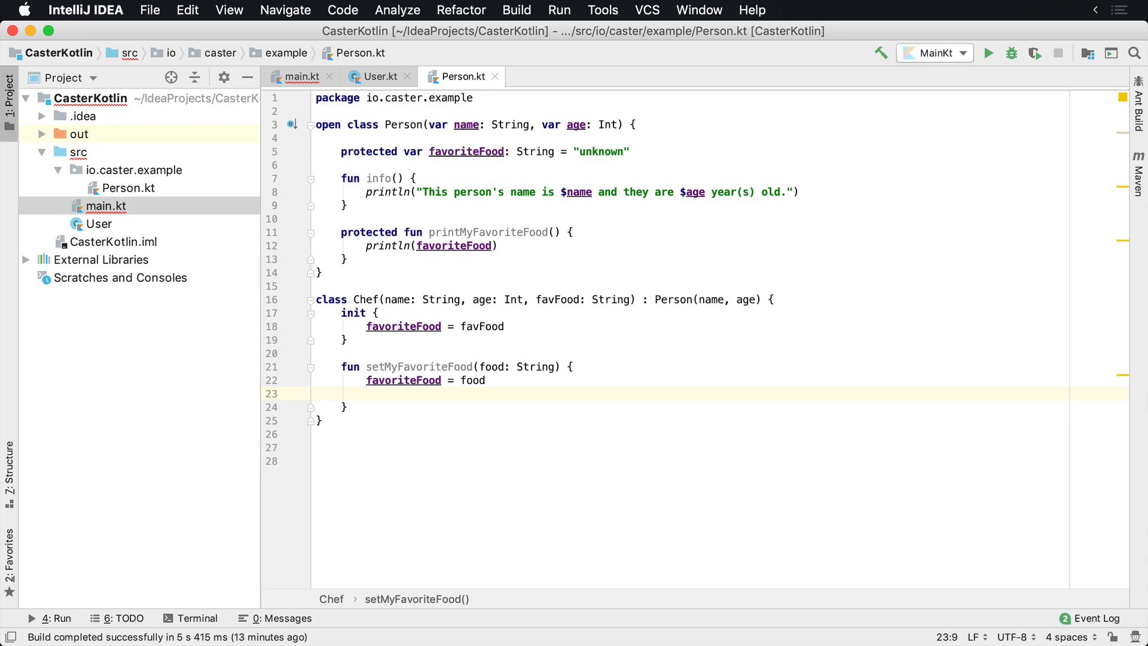
{"action": "type", "text": "printMyFavoriteFood()"}
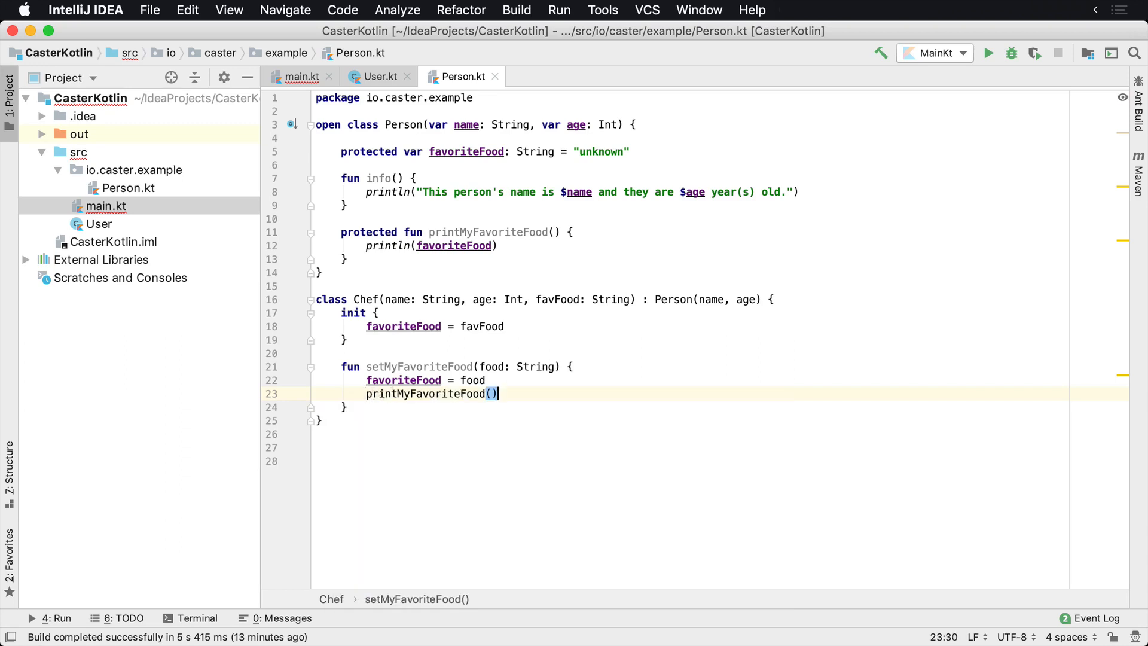
{"action": "left_click", "coordinate": [300, 77]}
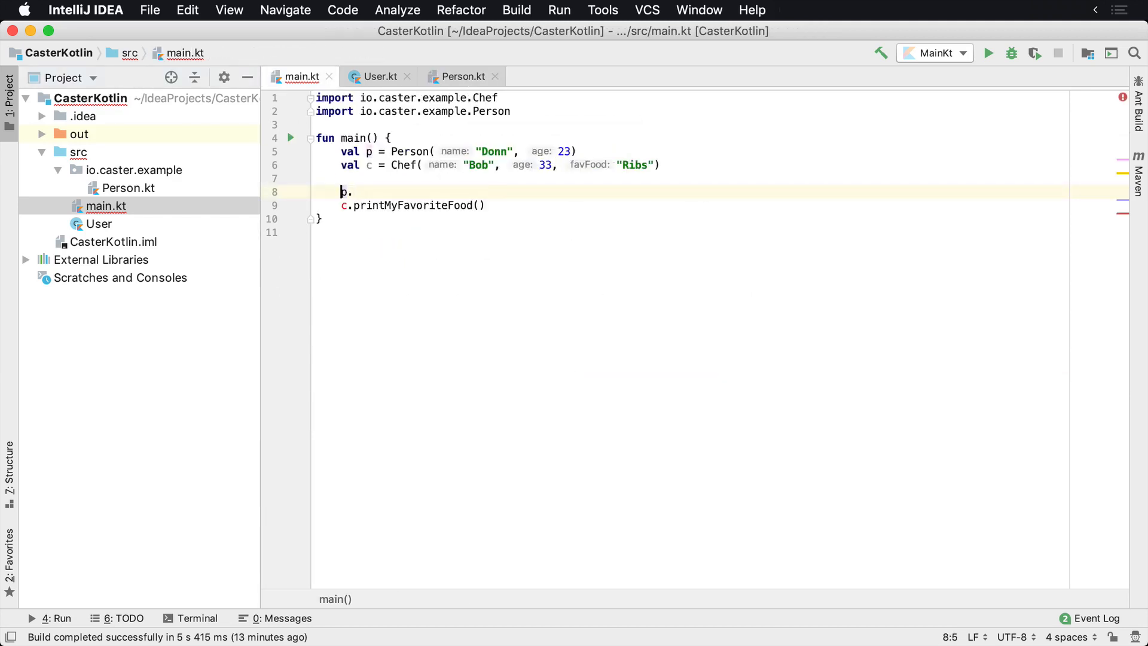
Replace c.printMyFavoriteFood() in main.kt with c.setMyFavoriteFood("Potato").
{"action": "type", "text": "."}
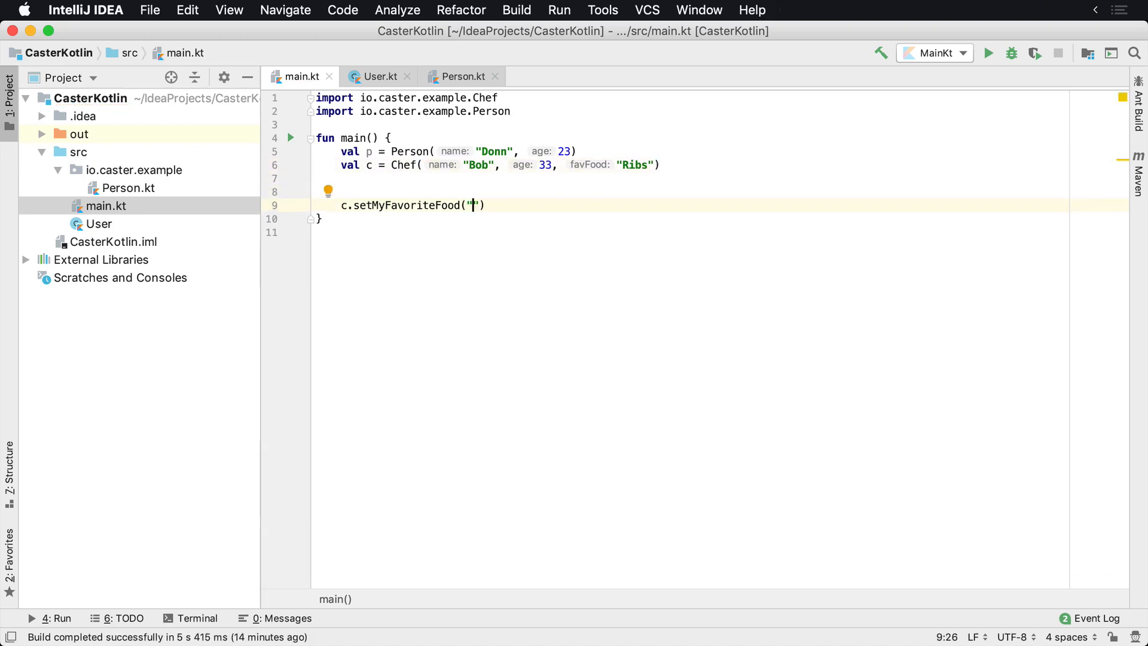
{"action": "type", "text": "Potato"}
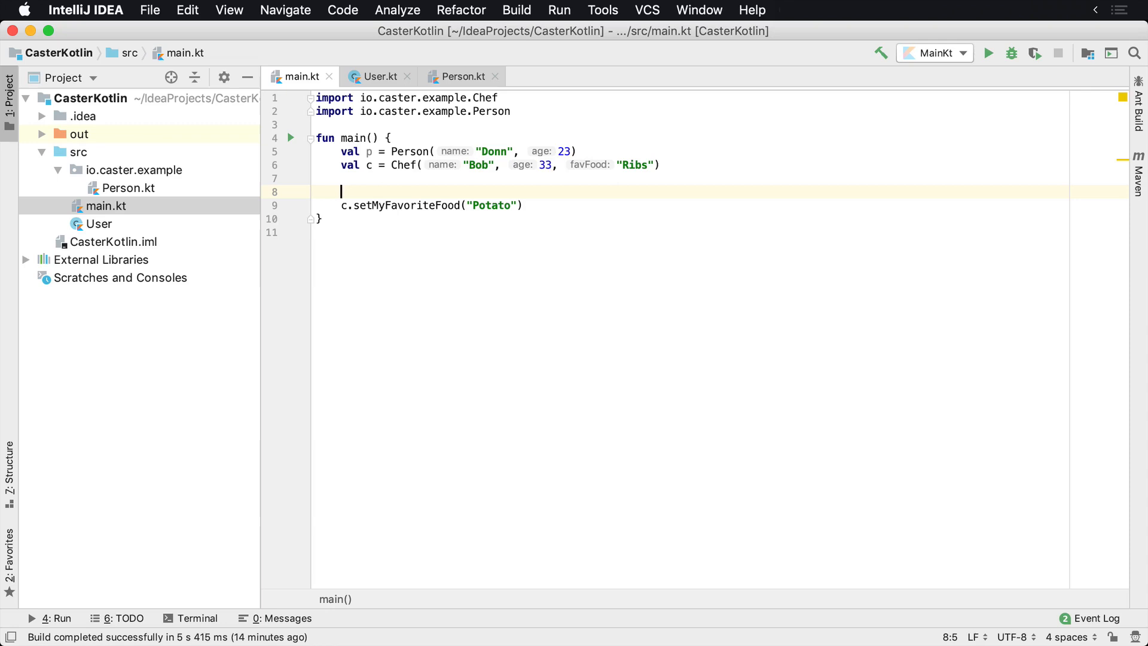
{"action": "mouse_move", "coordinate": [285, 136]}
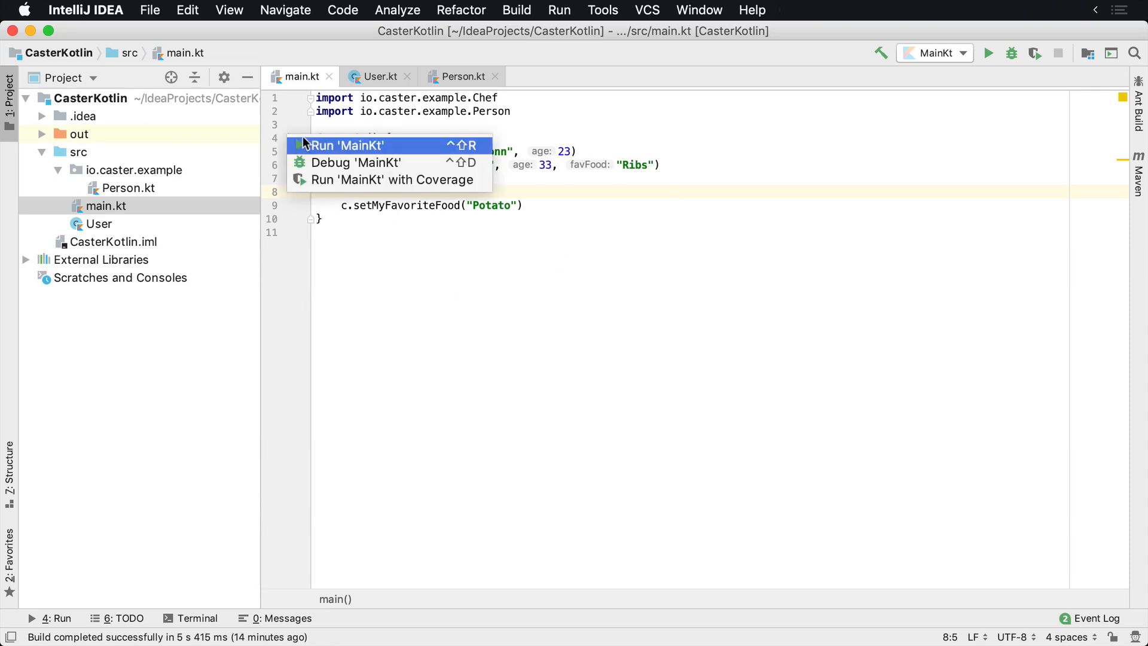
Run MainKt, confirm Potato is printed, and select Person's favoriteFood property declaration.
{"action": "left_click", "coordinate": [345, 146]}
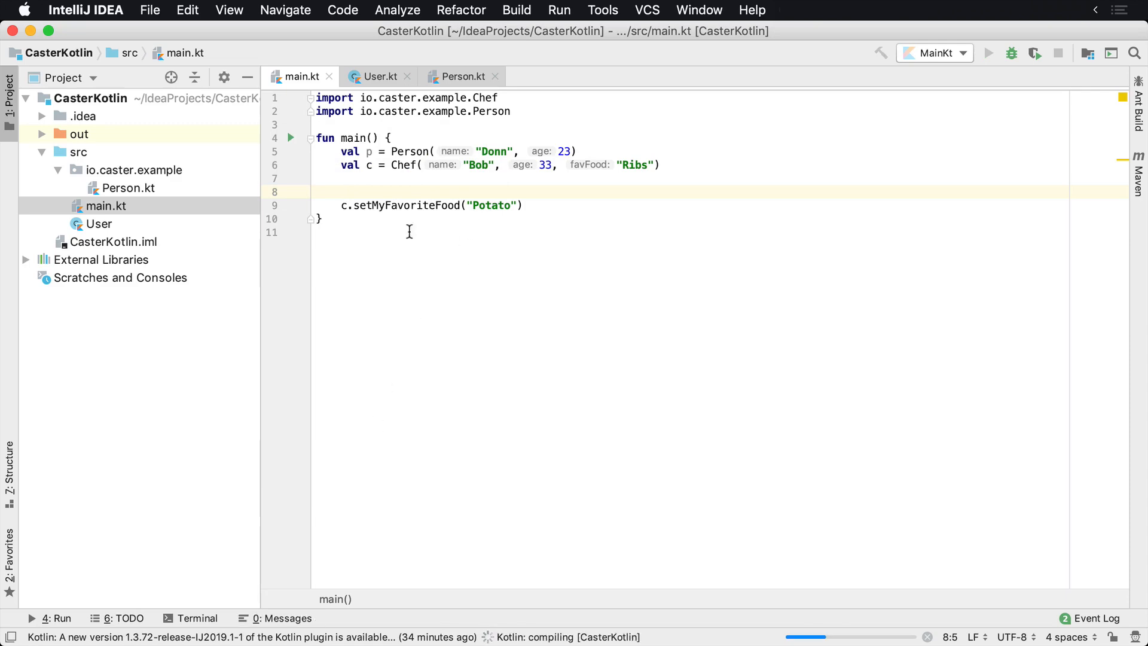
{"action": "left_click", "coordinate": [989, 53]}
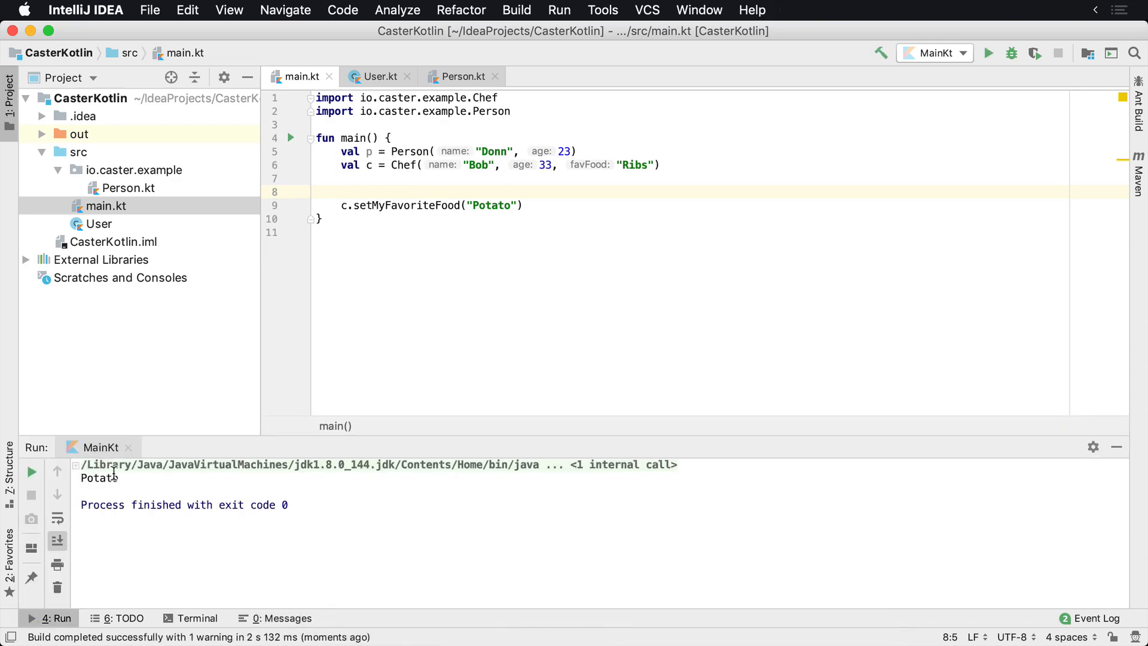
{"action": "double_click", "coordinate": [99, 478]}
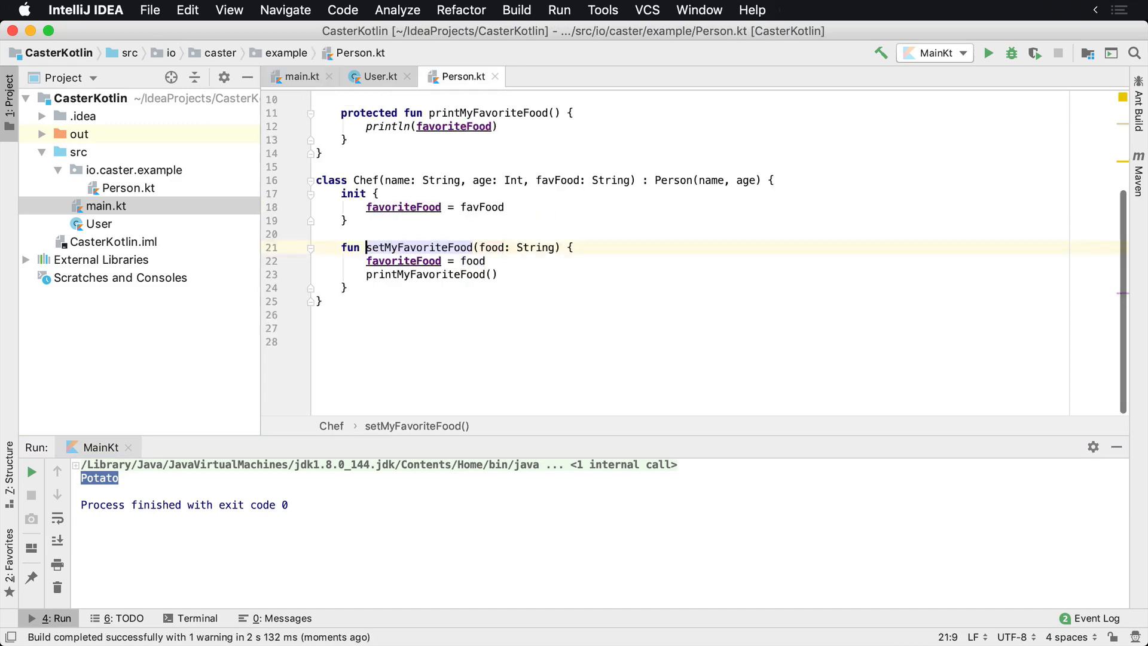
{"action": "left_click", "coordinate": [367, 261]}
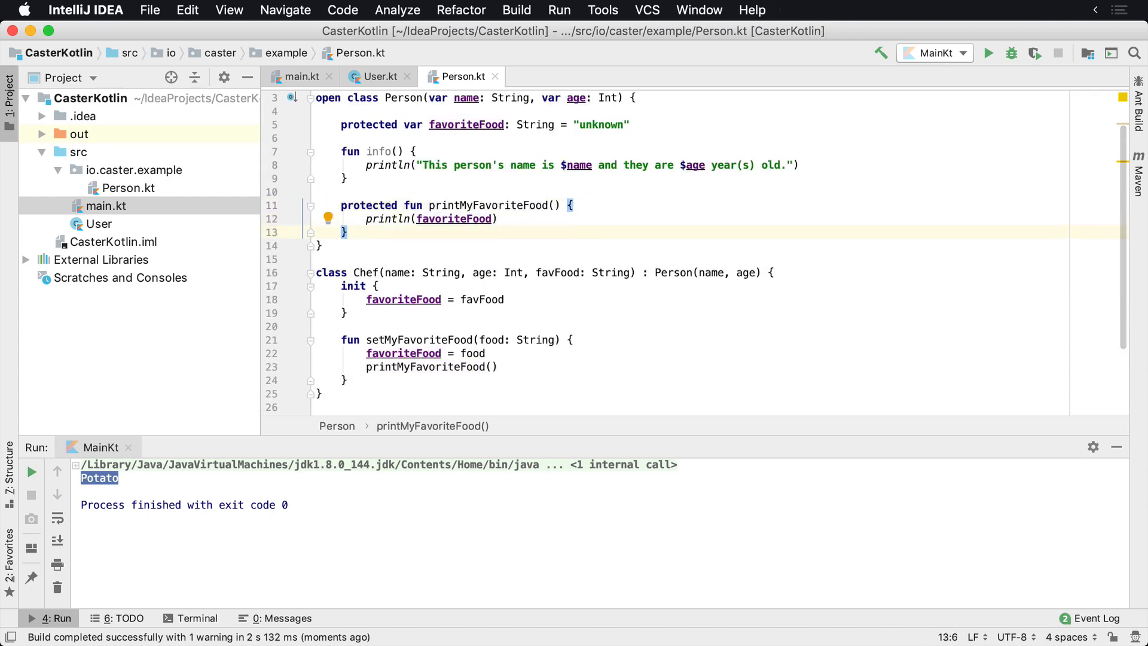
{"action": "left_click_drag", "start_coordinate": [341, 205], "coordinate": [349, 232]}
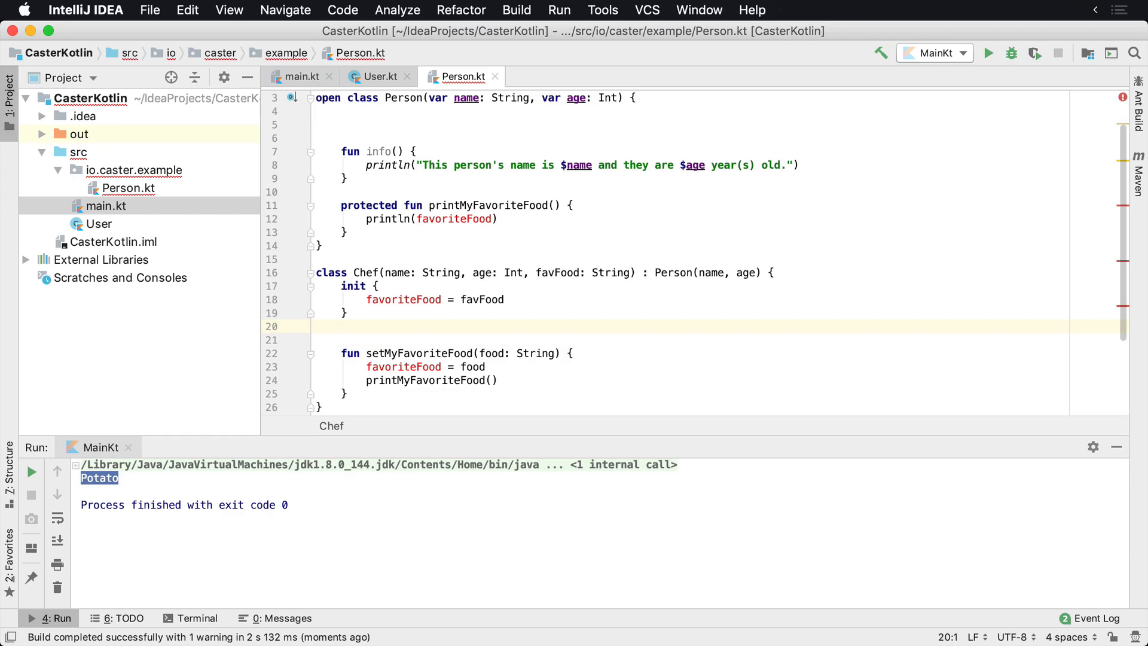
Move the protected favoriteFood property and printMyFavoriteFood() from Person into Chef.
{"action": "type", "text": "protected var favoriteFood: String = \"unknown\""}
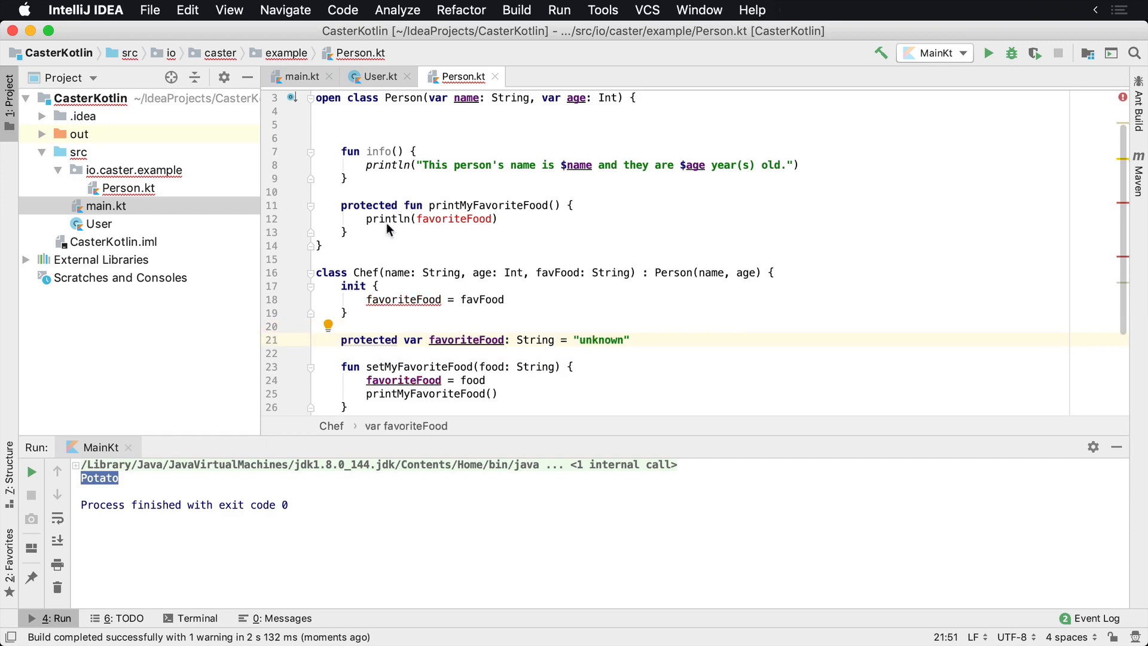
{"action": "left_click", "coordinate": [345, 232]}
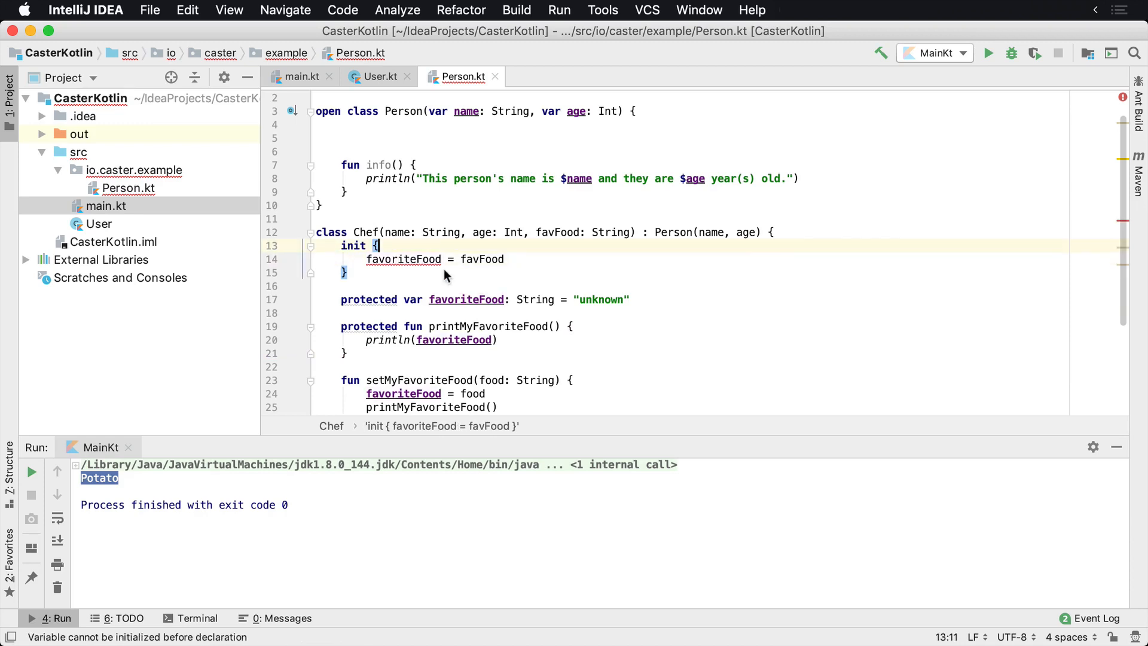
{"action": "mouse_move", "coordinate": [414, 261]}
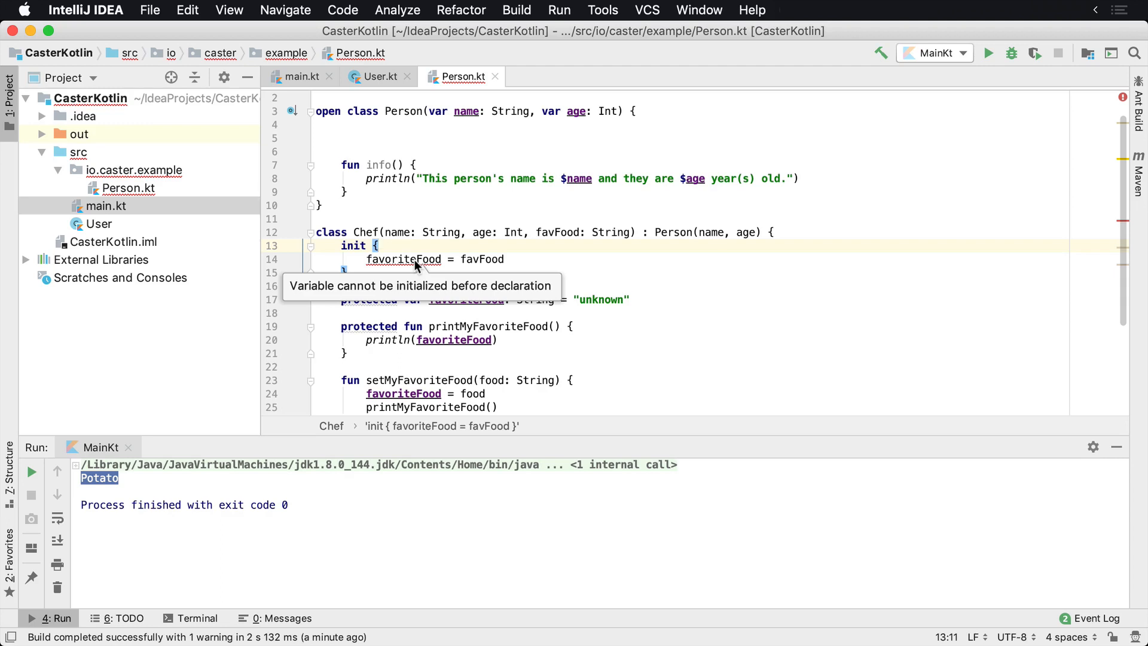
{"action": "mouse_move", "coordinate": [561, 271]}
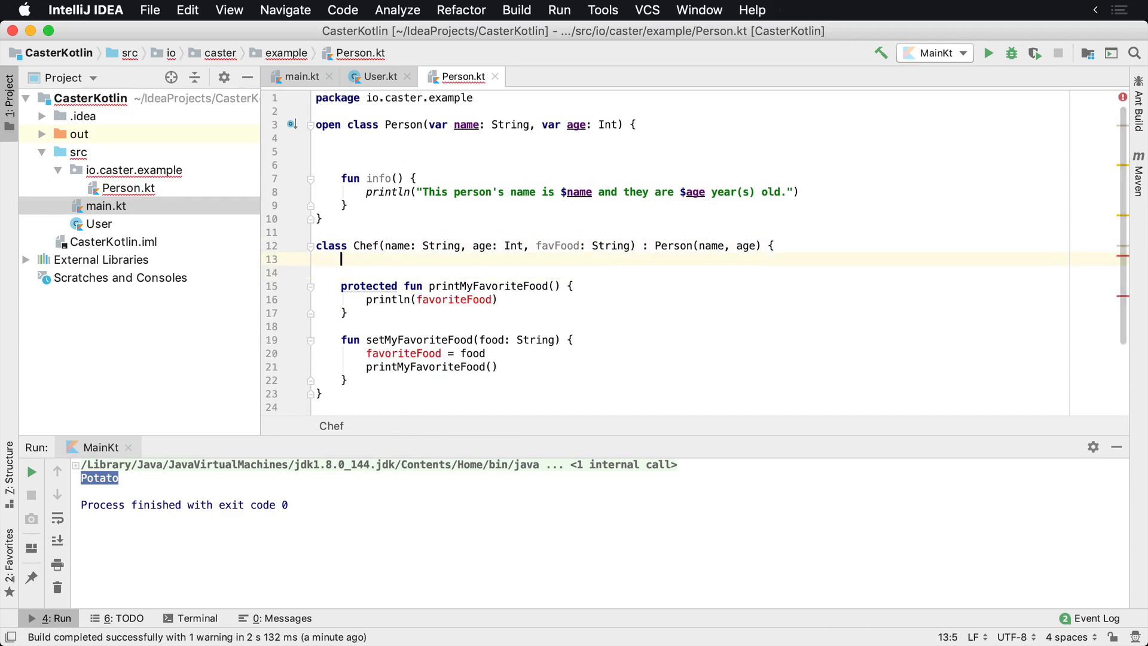
Replace Chef's favFood constructor parameter with var favoriteFood and remove Person's blank lines.
{"action": "double_click", "coordinate": [557, 246]}
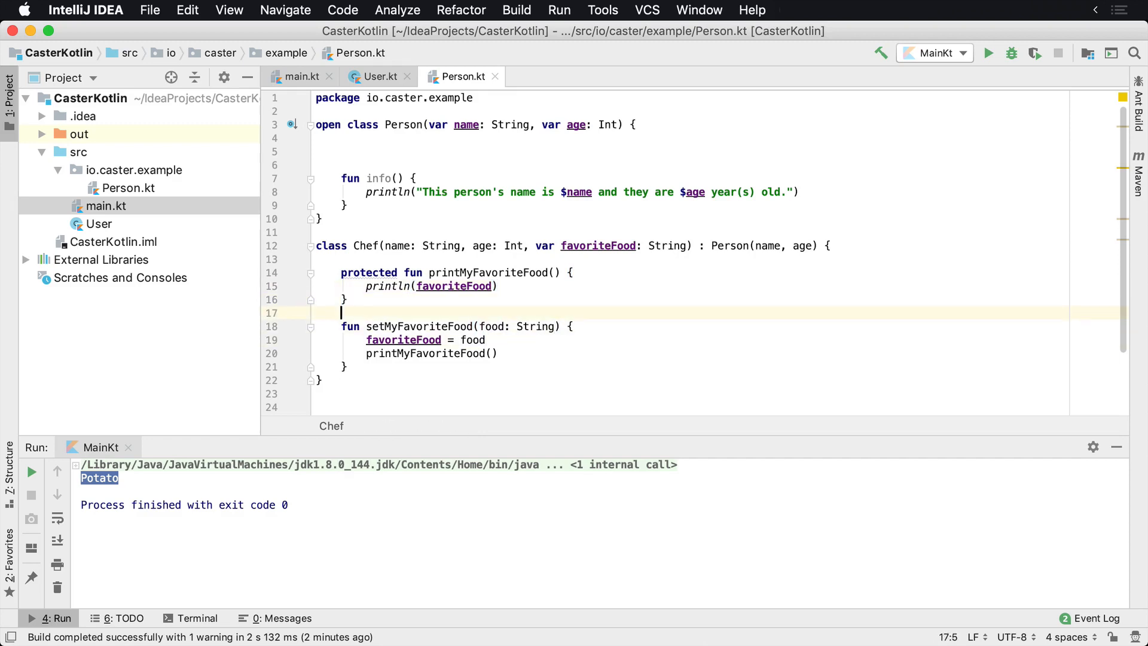
{"action": "left_click", "coordinate": [319, 138]}
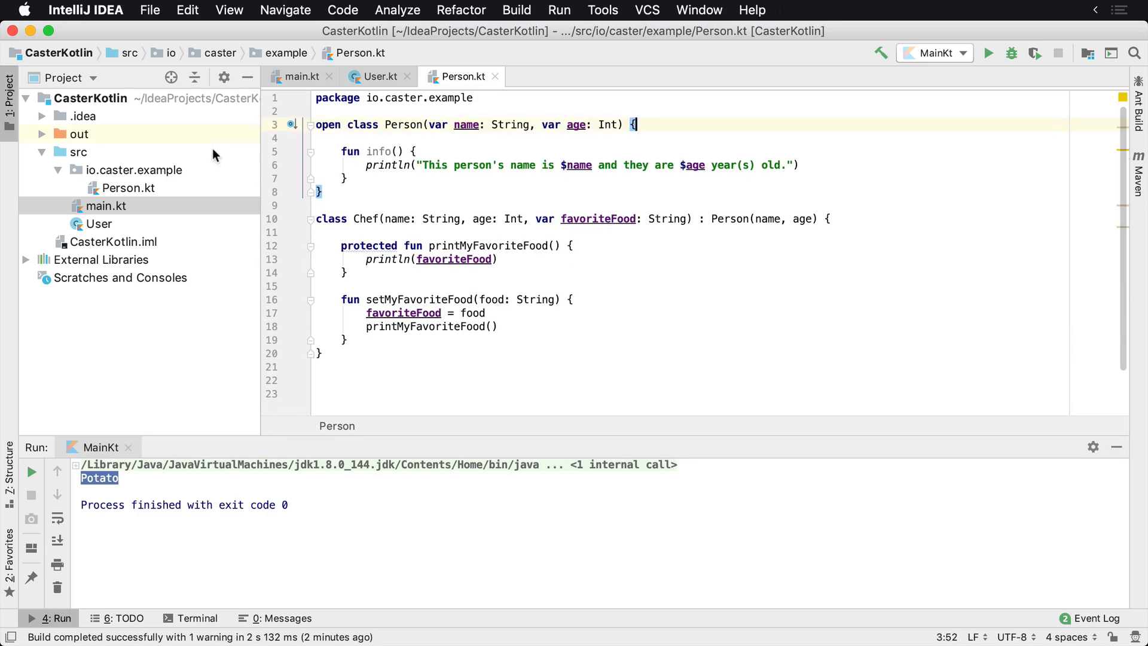
Check main.kt, rebuild the project, and review Chef's printMyFavoriteFood in Person.kt.
{"action": "left_click", "coordinate": [299, 76]}
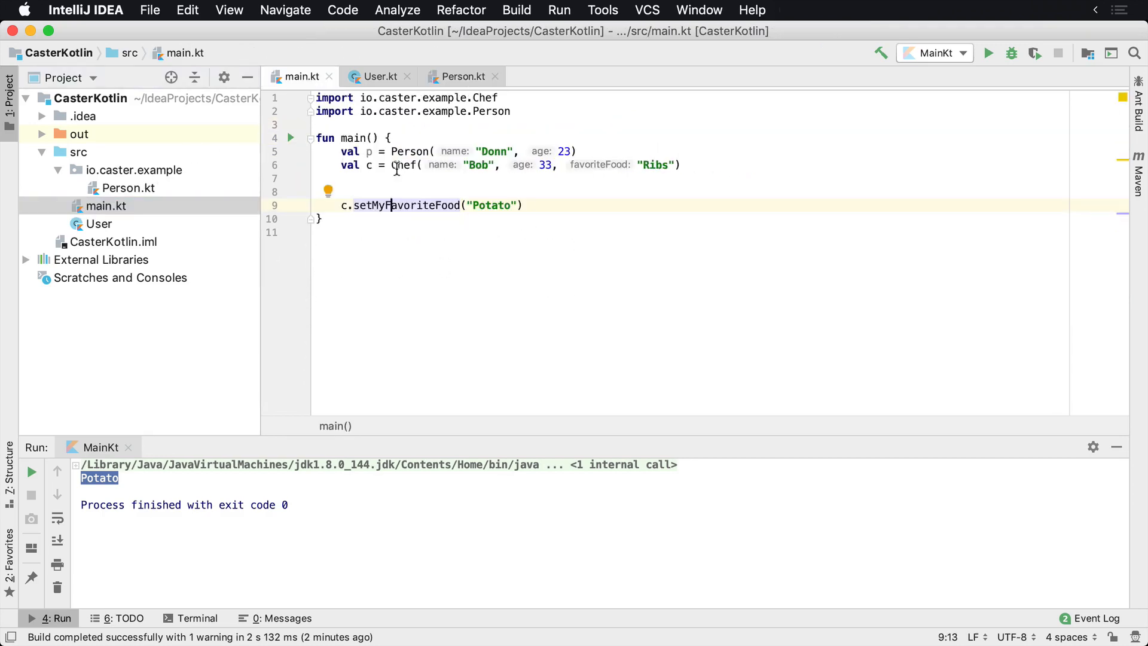
{"action": "left_click", "coordinate": [456, 185]}
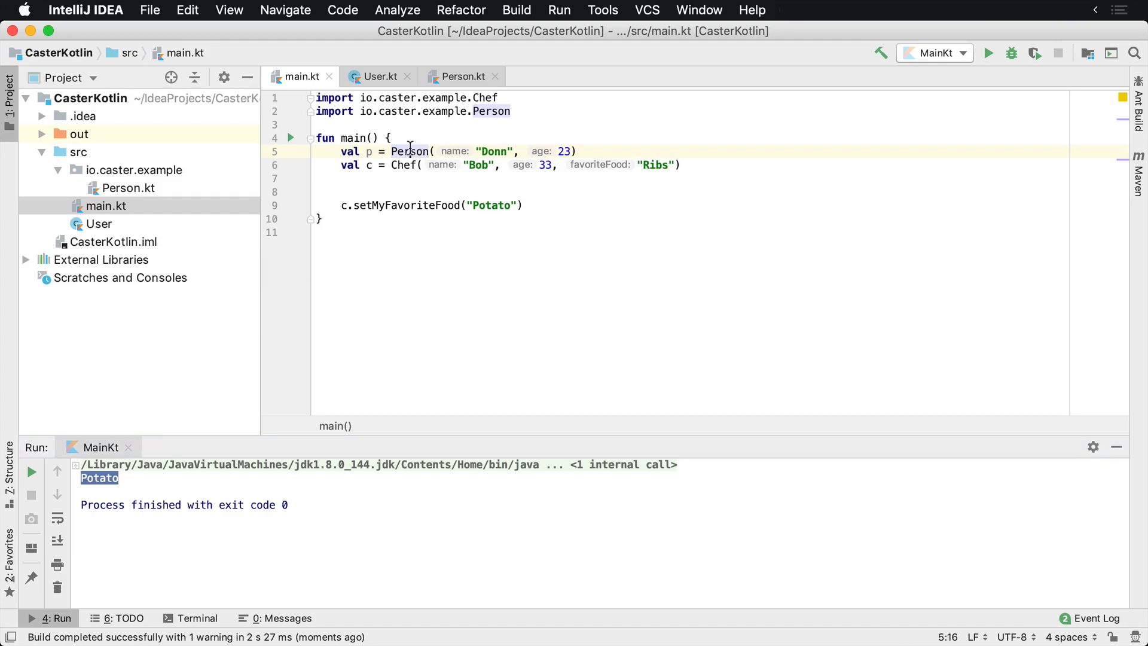
{"action": "left_click", "coordinate": [463, 76]}
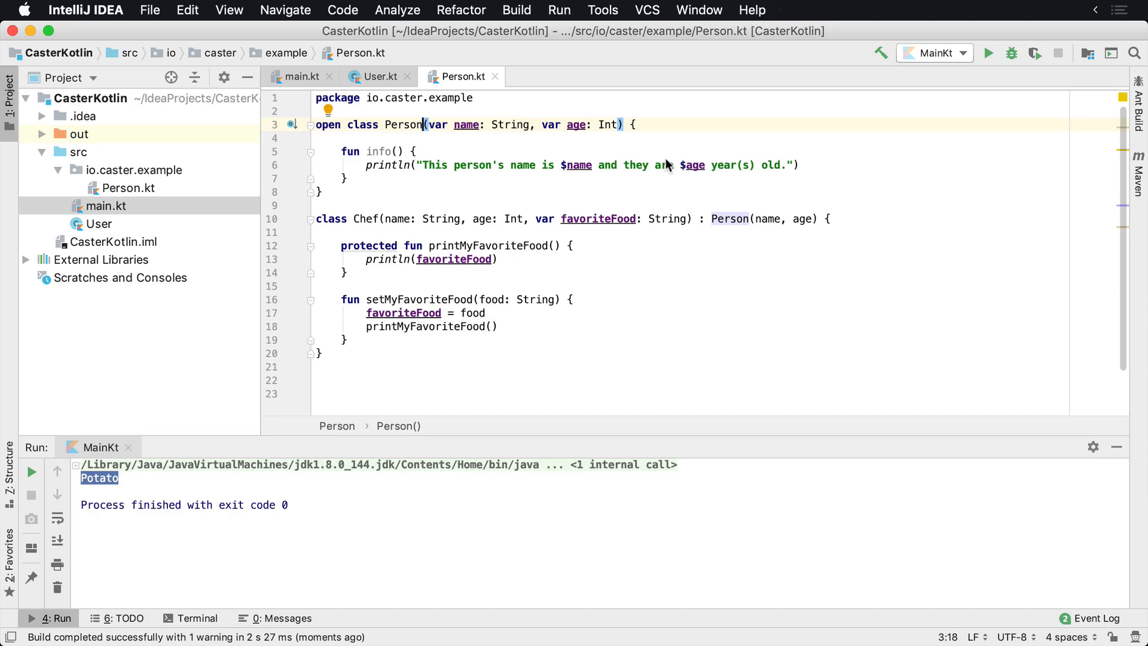
{"action": "left_click", "coordinate": [371, 219]}
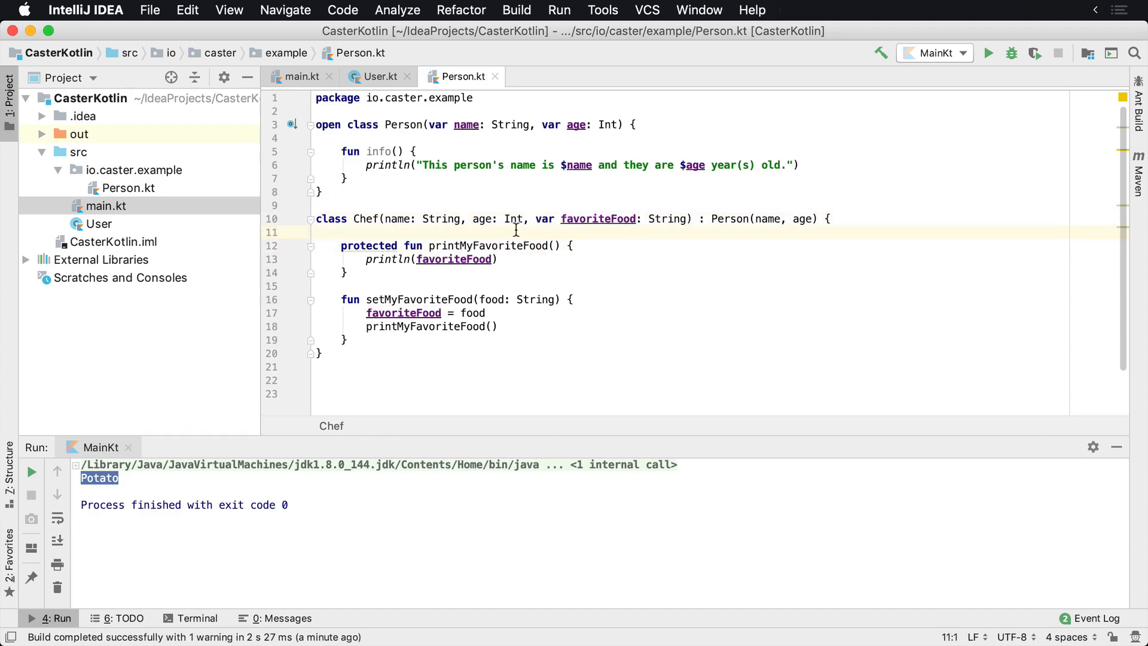
{"action": "left_click", "coordinate": [460, 246]}
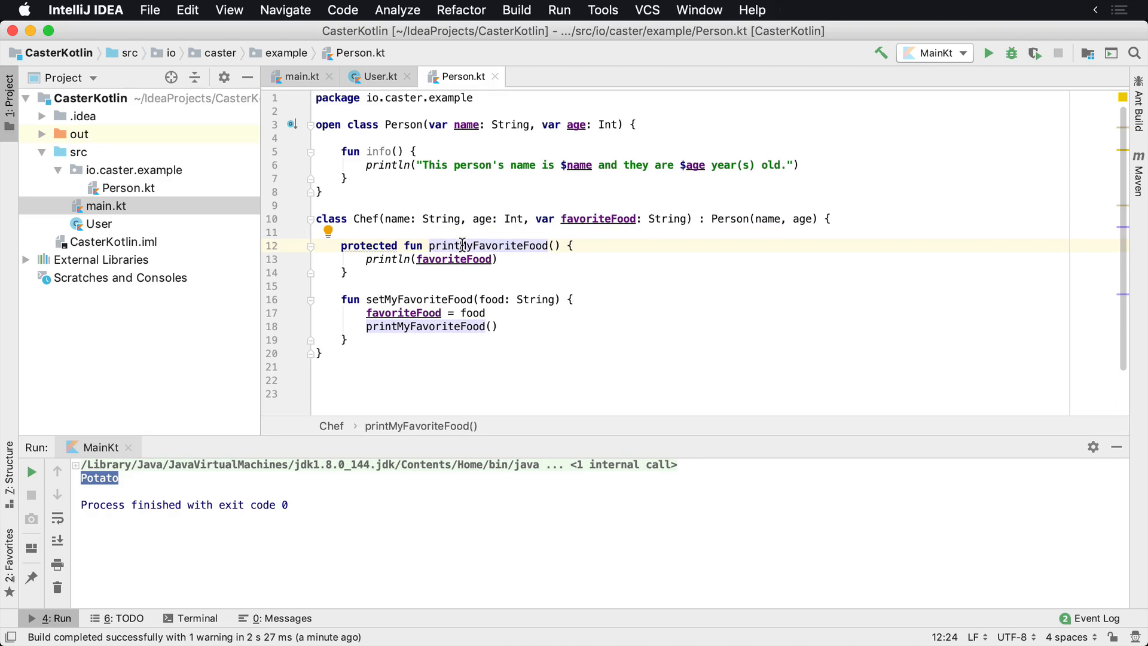
{"action": "mouse_move", "coordinate": [402, 321]}
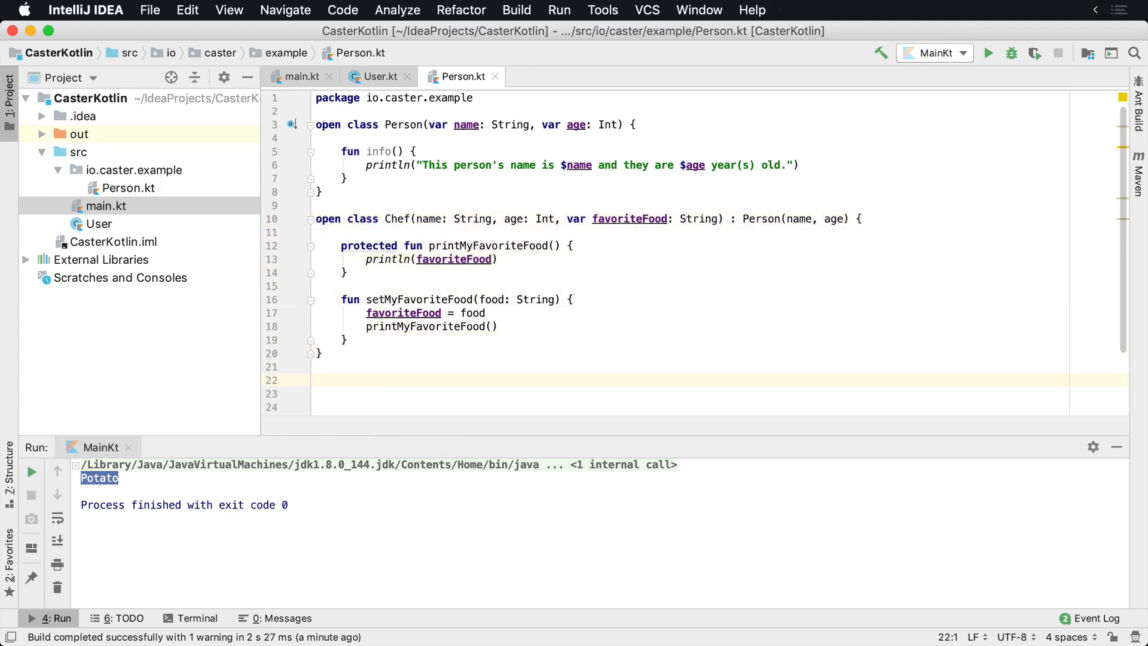
Declare class SousChef(name: String, age: Int, var favoriteFood: String) below Chef.
{"action": "type", "text": "class"}
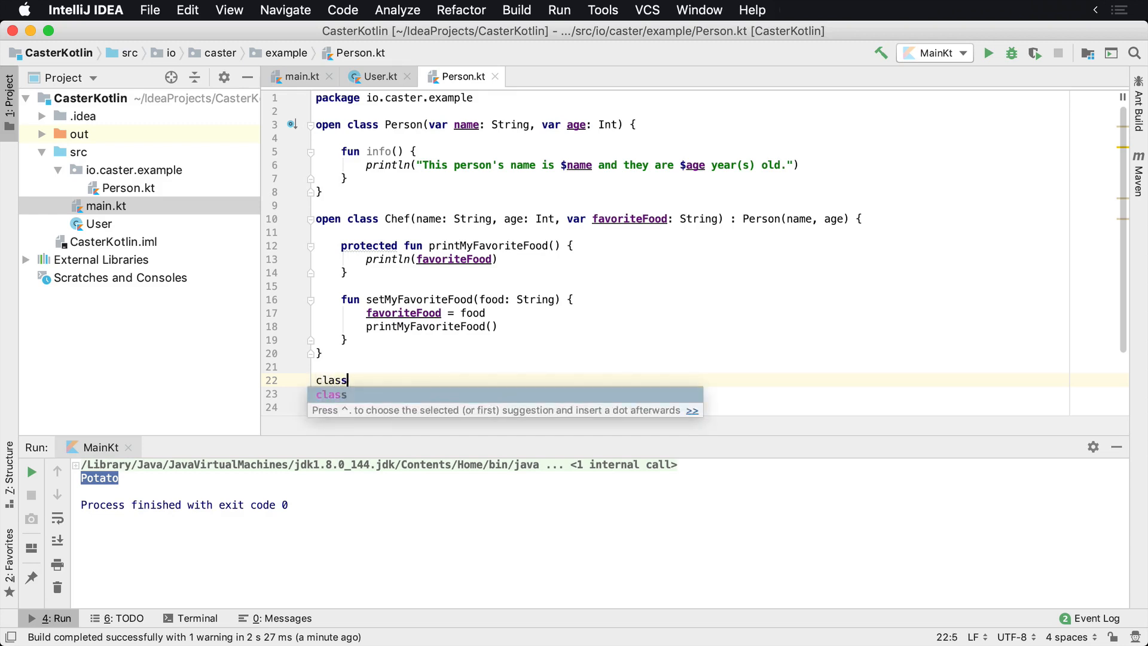
{"action": "type", "text": "SousCehck"}
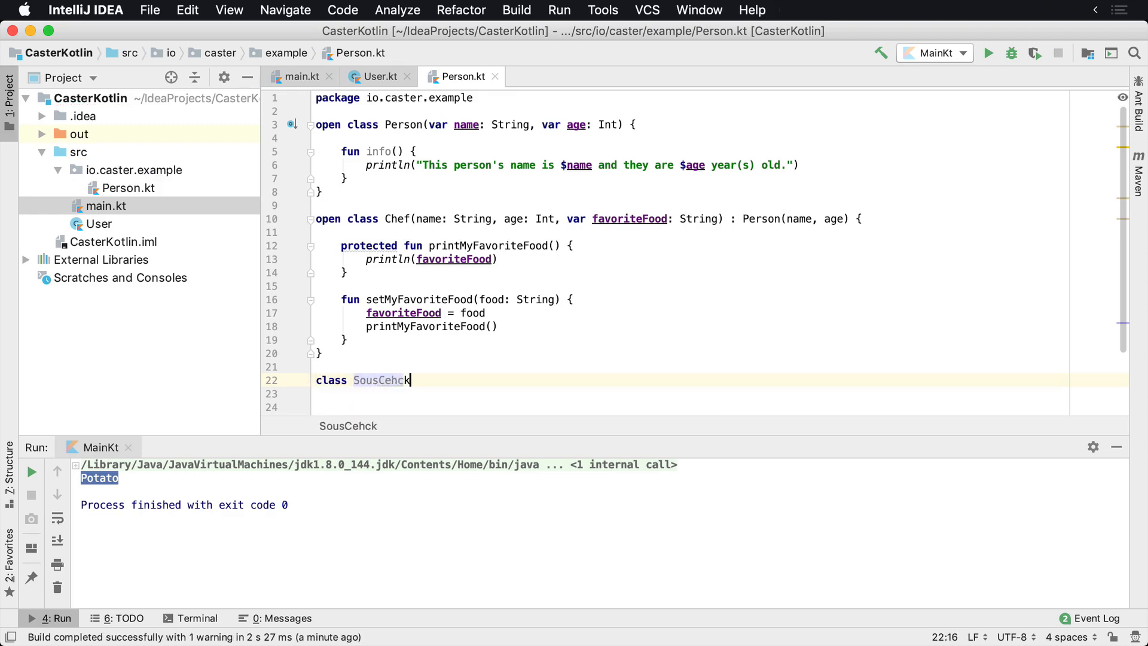
{"action": "type", "text": "SousChef("}
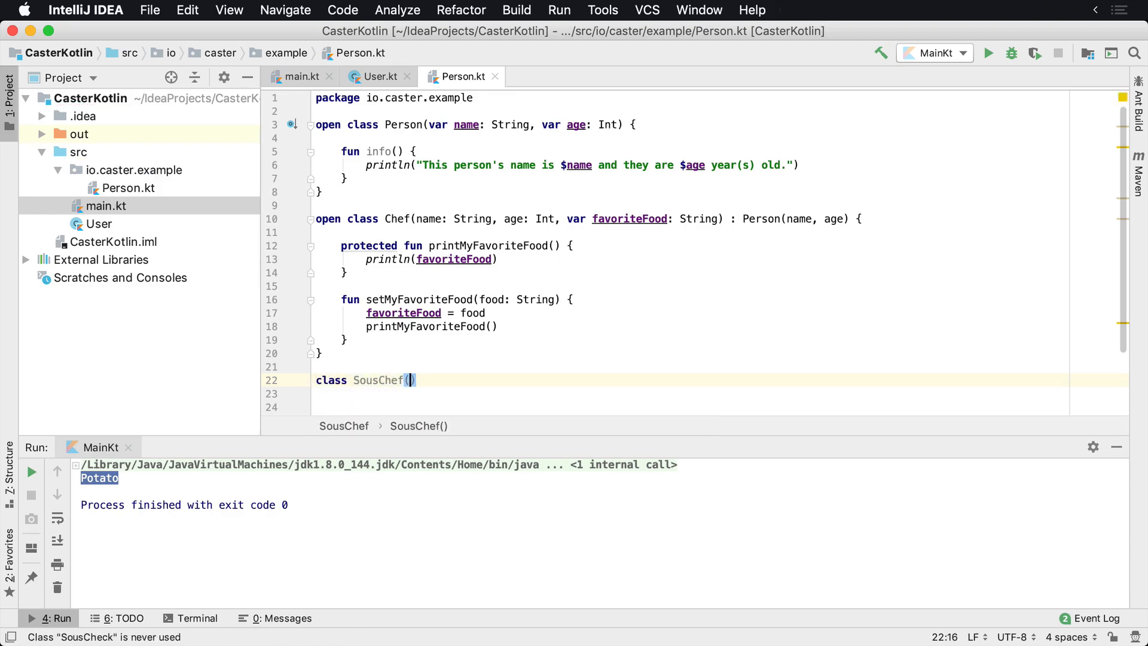
{"action": "type", "text": "name: String"}
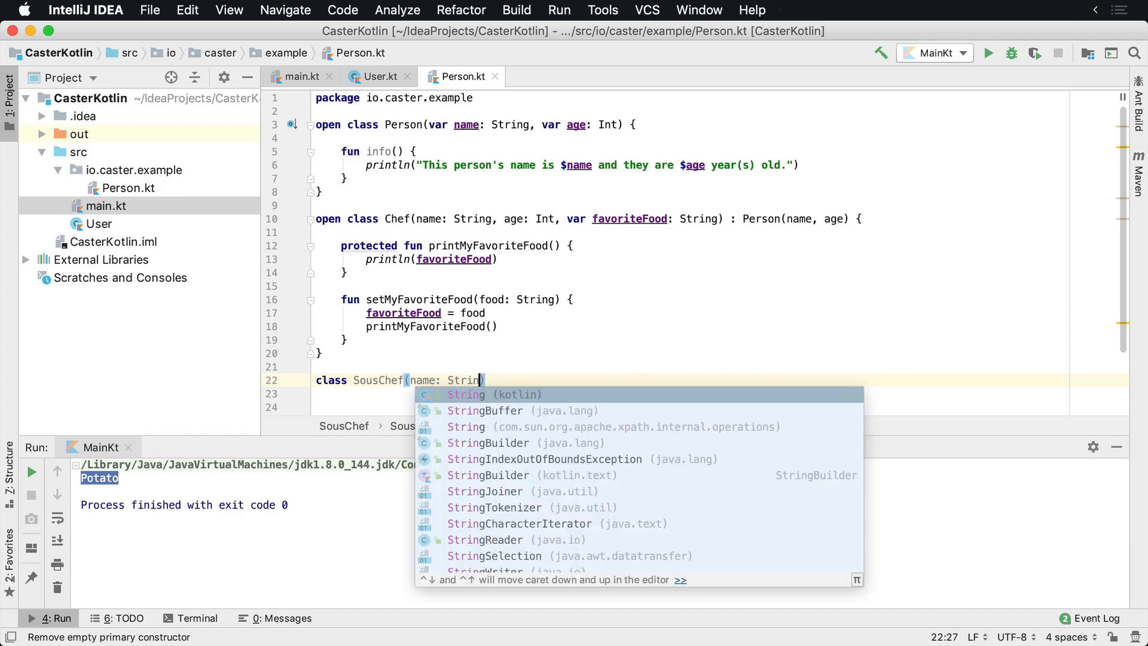
{"action": "type", "text": "g, age: i"}
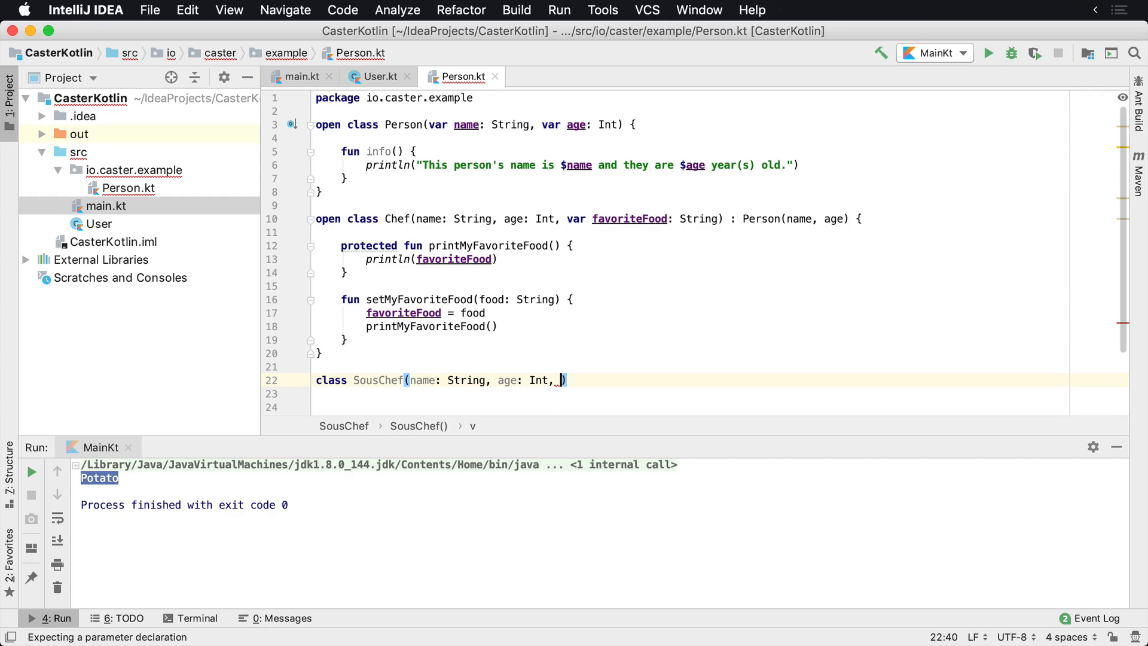
{"action": "type", "text": "var f"}
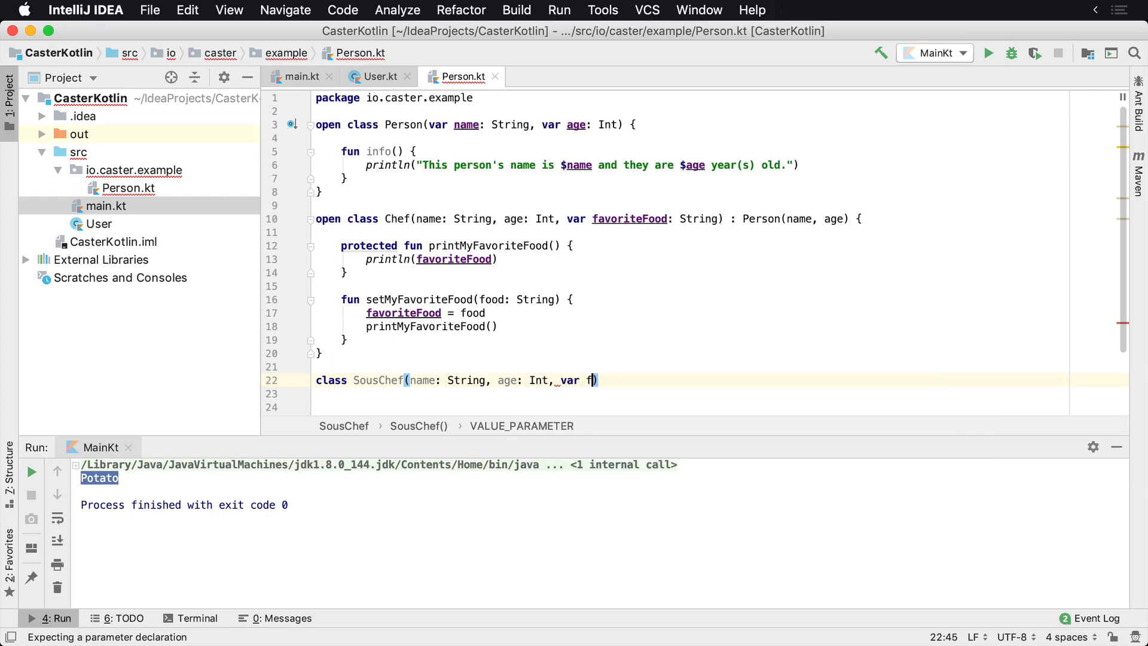
{"action": "type", "text": "avoriteFood: String)"}
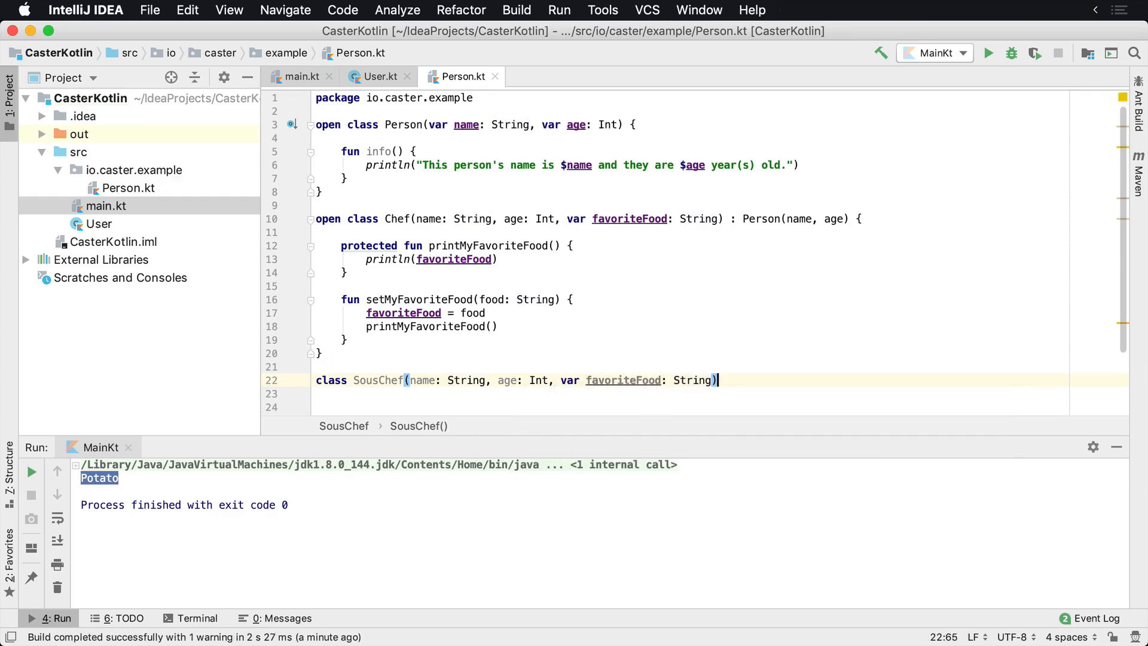
Make SousChef extend Chef(name, age, favFood) and rename its favoriteFood parameter to favFood.
{"action": "type", "text": ": C"}
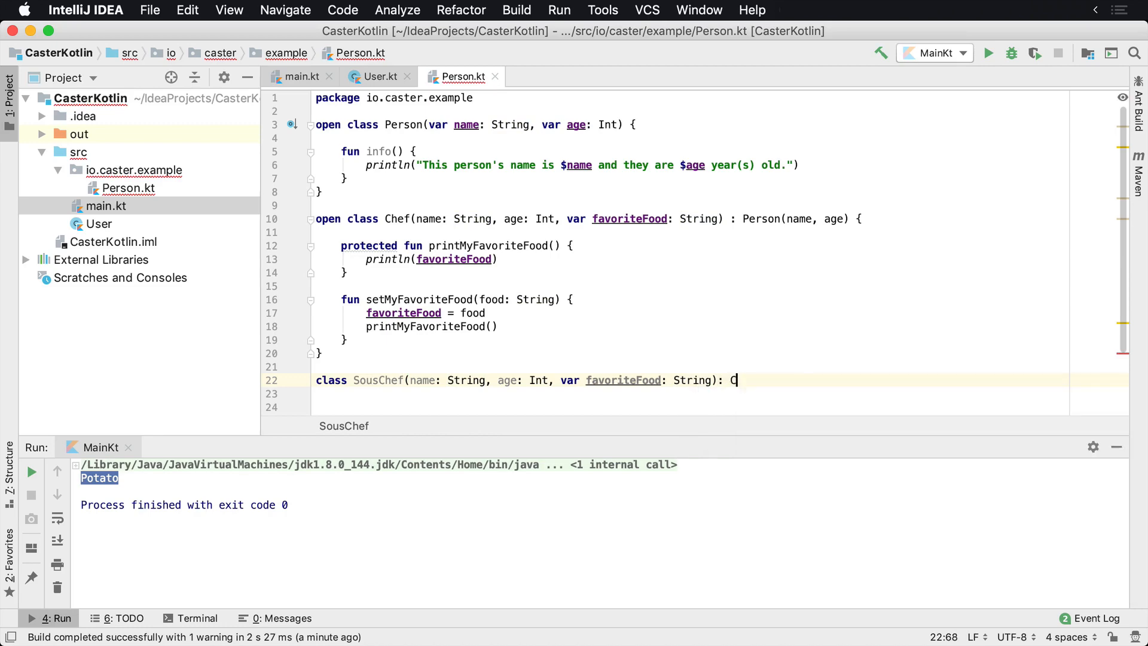
{"action": "type", "text": "hef()"}
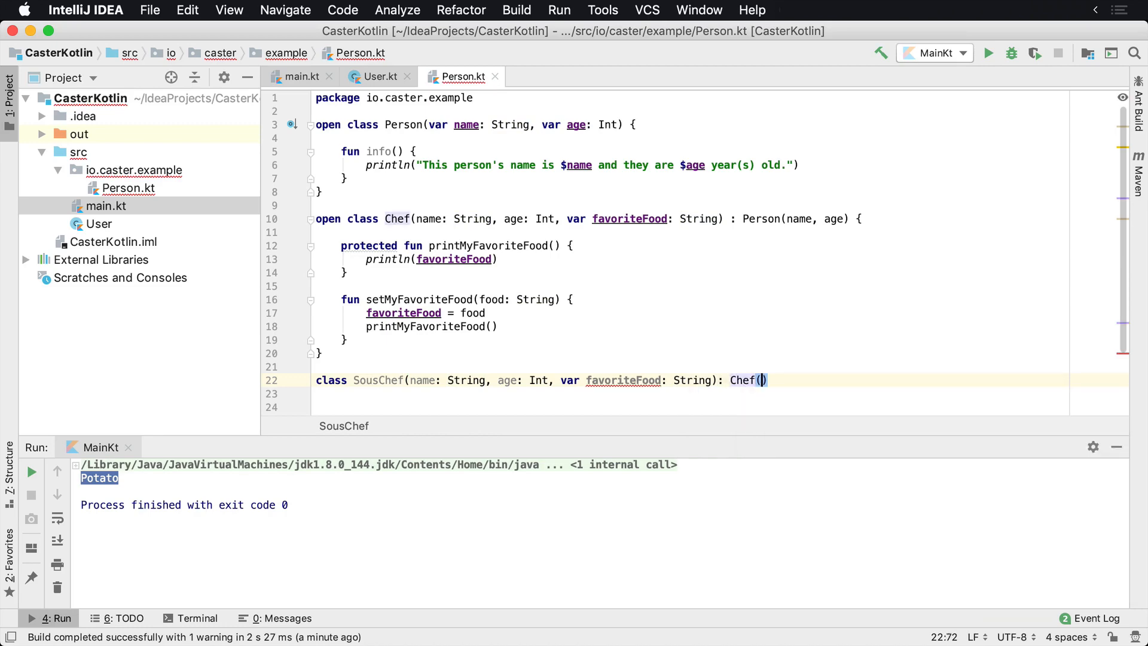
{"action": "type", "text": "name, age, favoriteFood"}
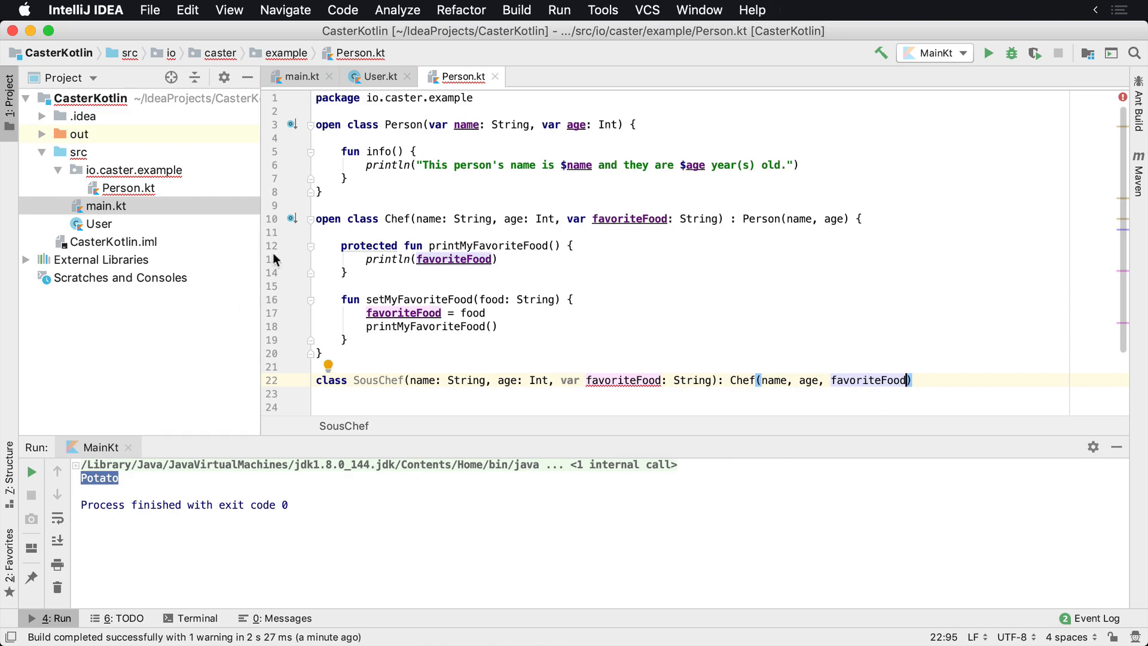
{"action": "mouse_move", "coordinate": [620, 379]}
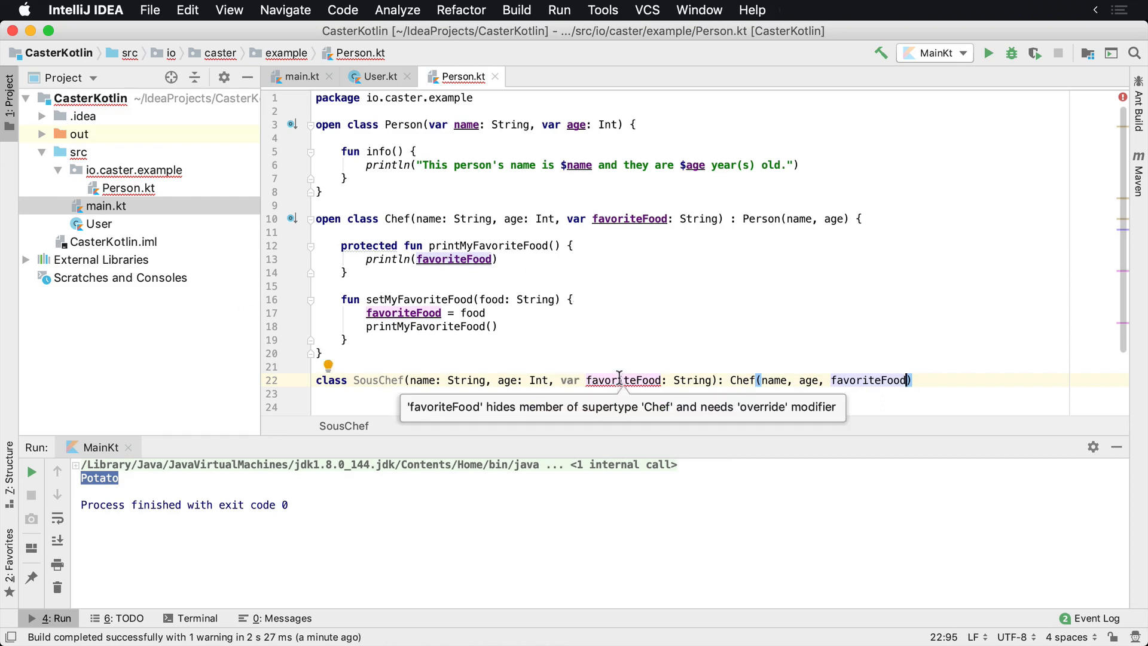
{"action": "double_click", "coordinate": [623, 381]}
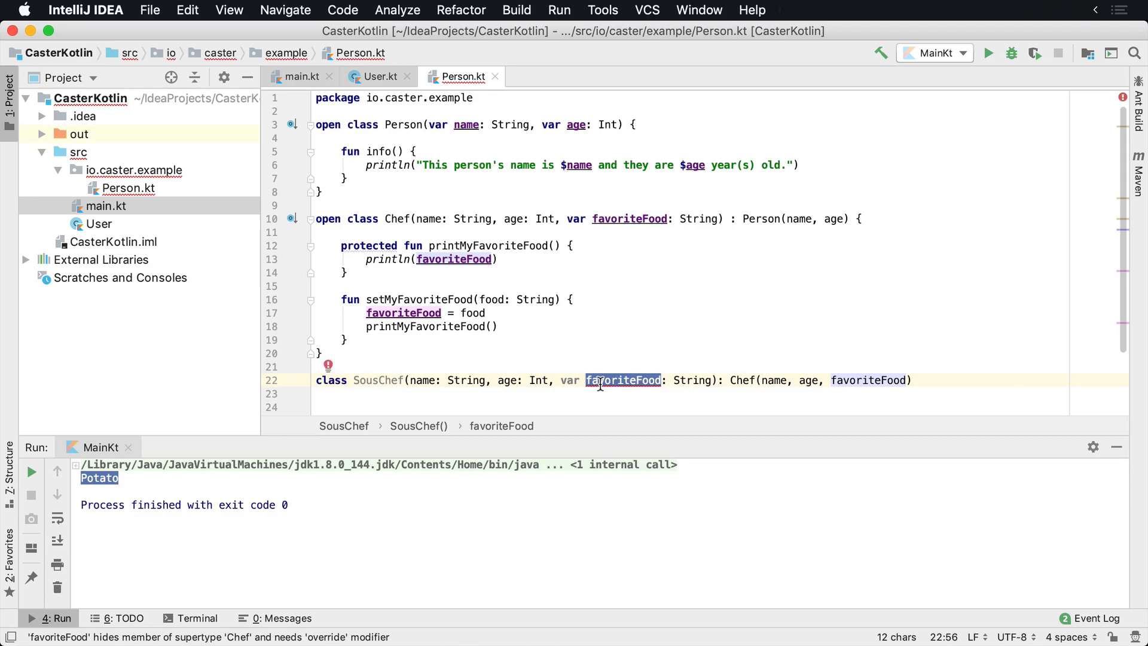
{"action": "type", "text": "favFood"}
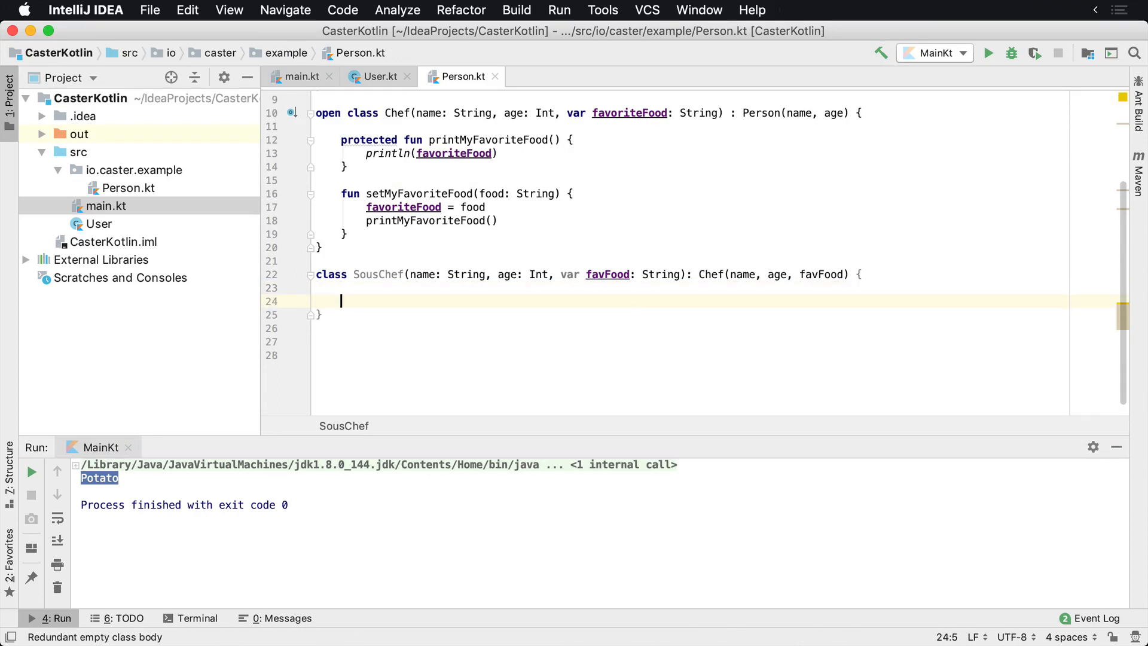
Add init { printMyFavoriteFood() } to SousChef, then switch to main.kt.
{"action": "type", "text": "int"}
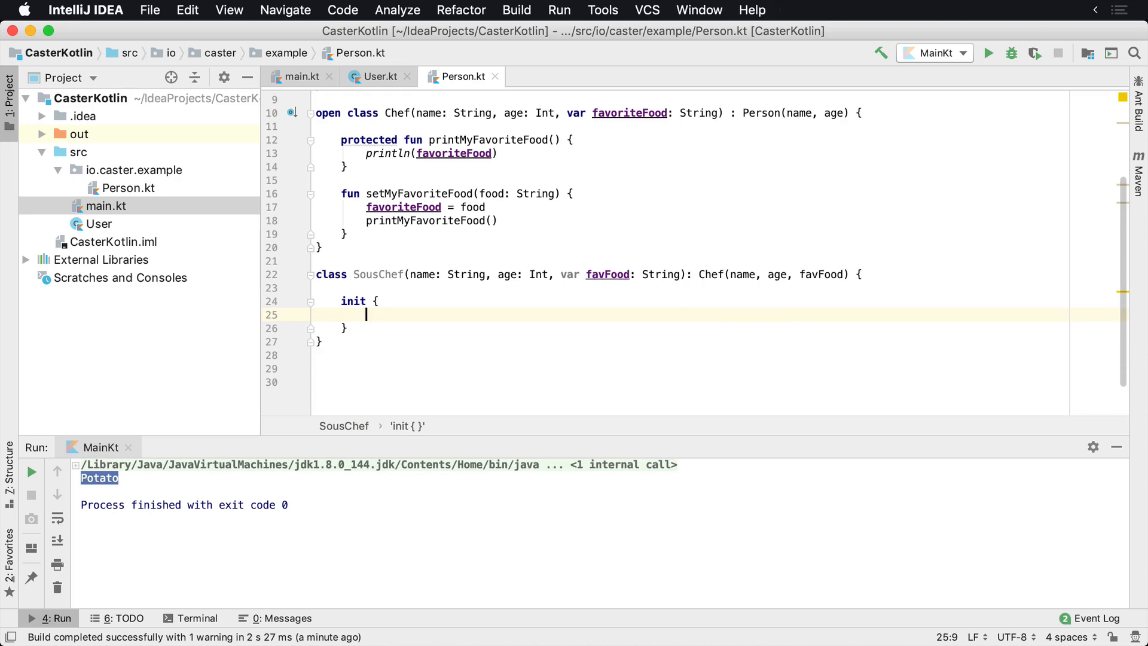
{"action": "type", "text": "printMyFavoriteFood()"}
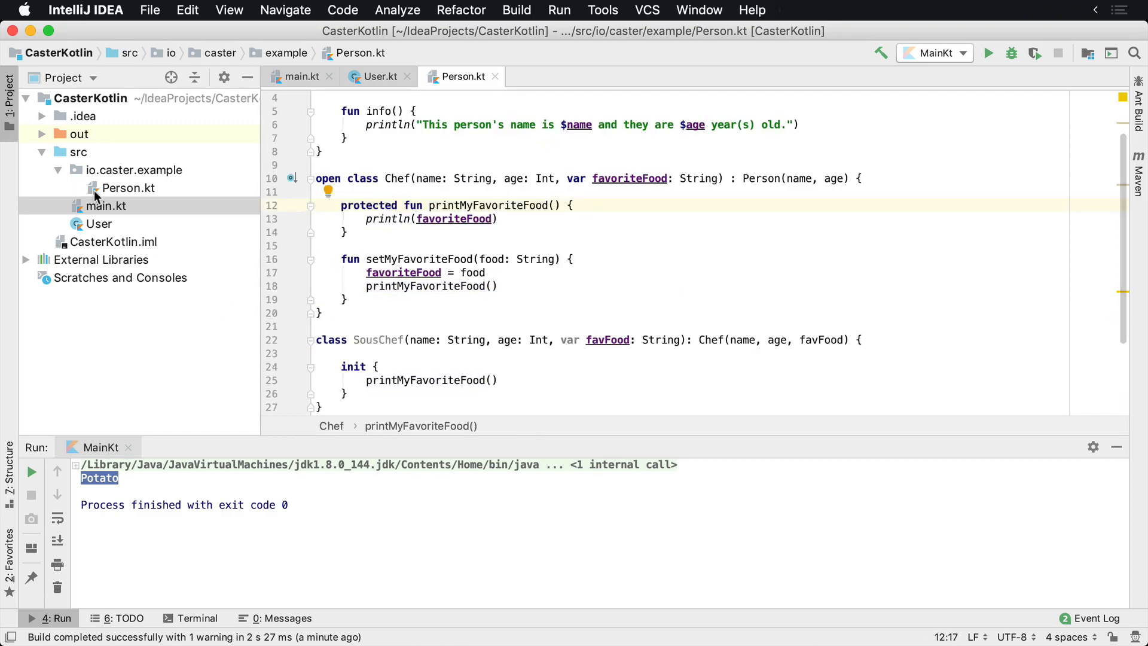
{"action": "left_click", "coordinate": [302, 77]}
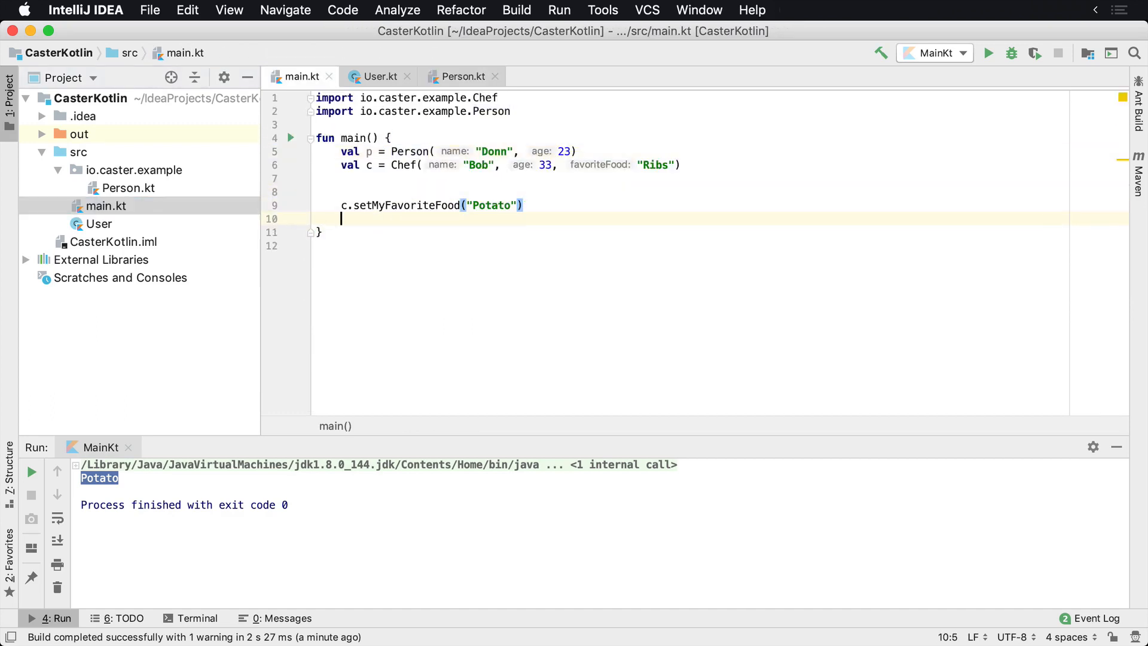
Type c.prin in main.kt to confirm printMyFavoriteFood is unresolved, then return to Person.kt.
{"action": "type", "text": "c"}
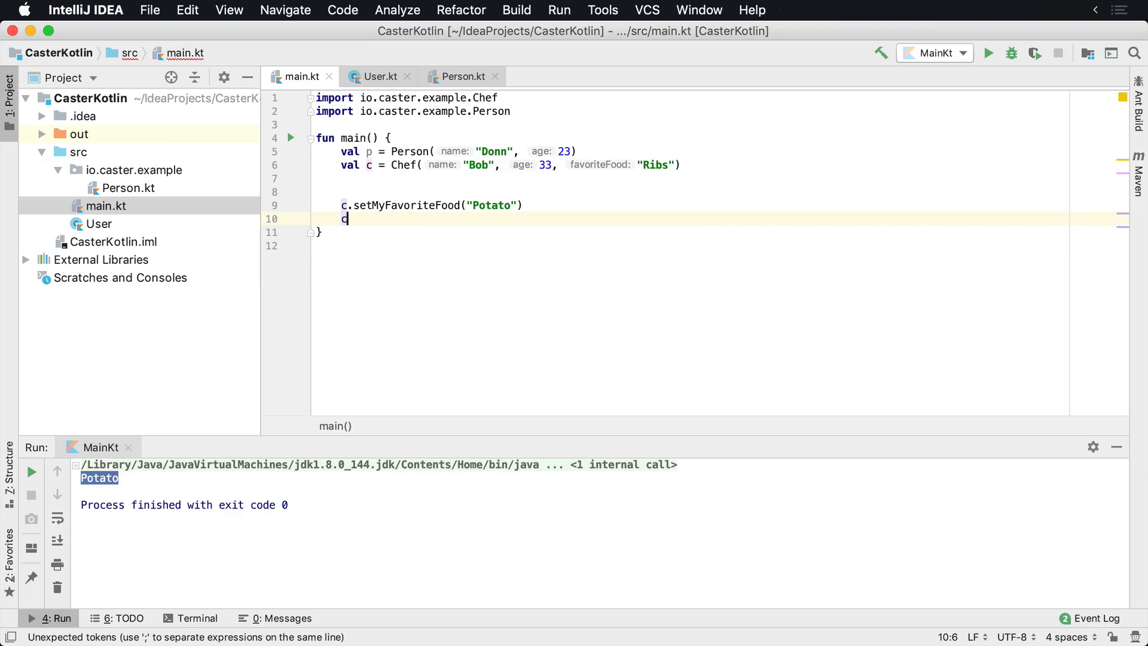
{"action": "type", "text": ".prin"}
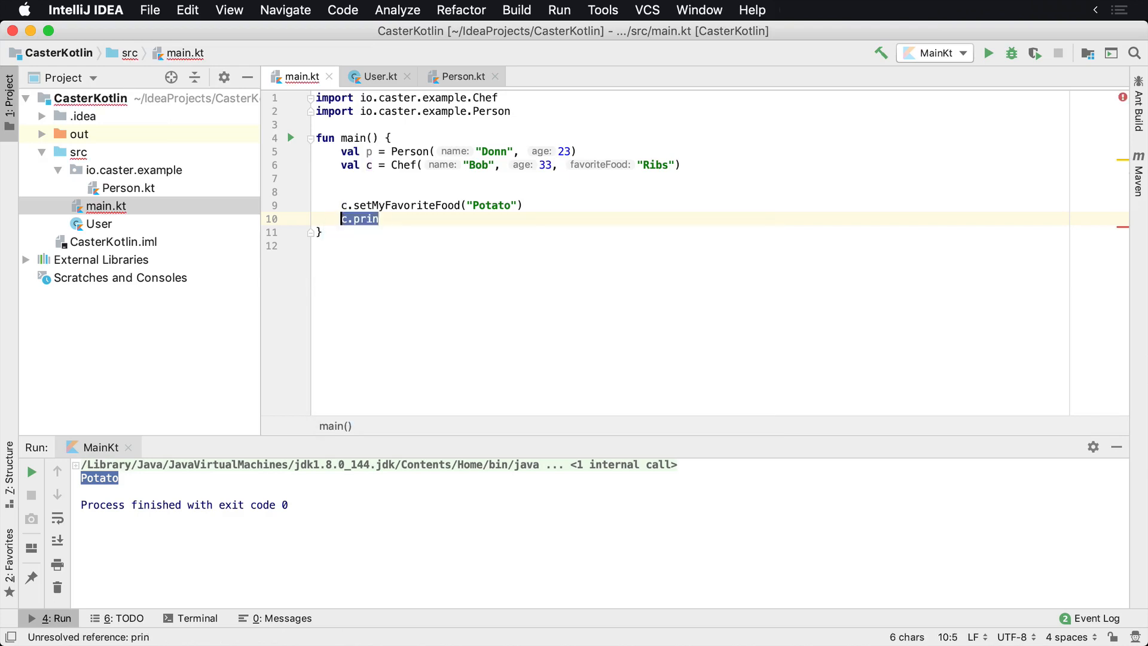
{"action": "left_click", "coordinate": [462, 76]}
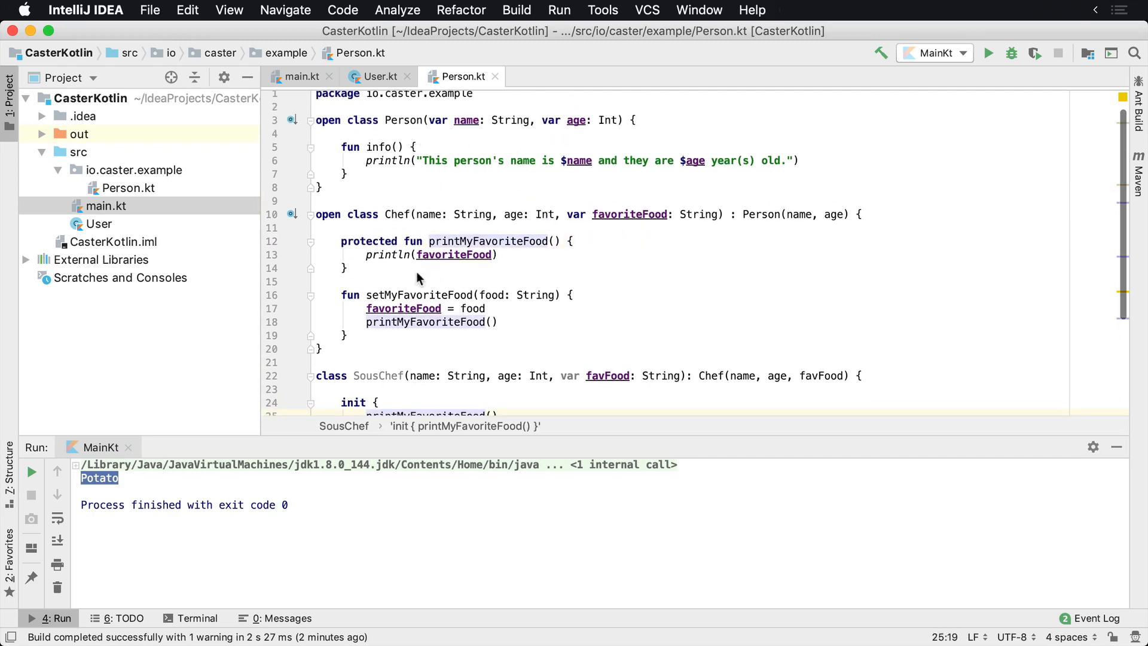
Write the comment '// Prep food method' below SousChef's init block.
{"action": "left_click", "coordinate": [292, 121]}
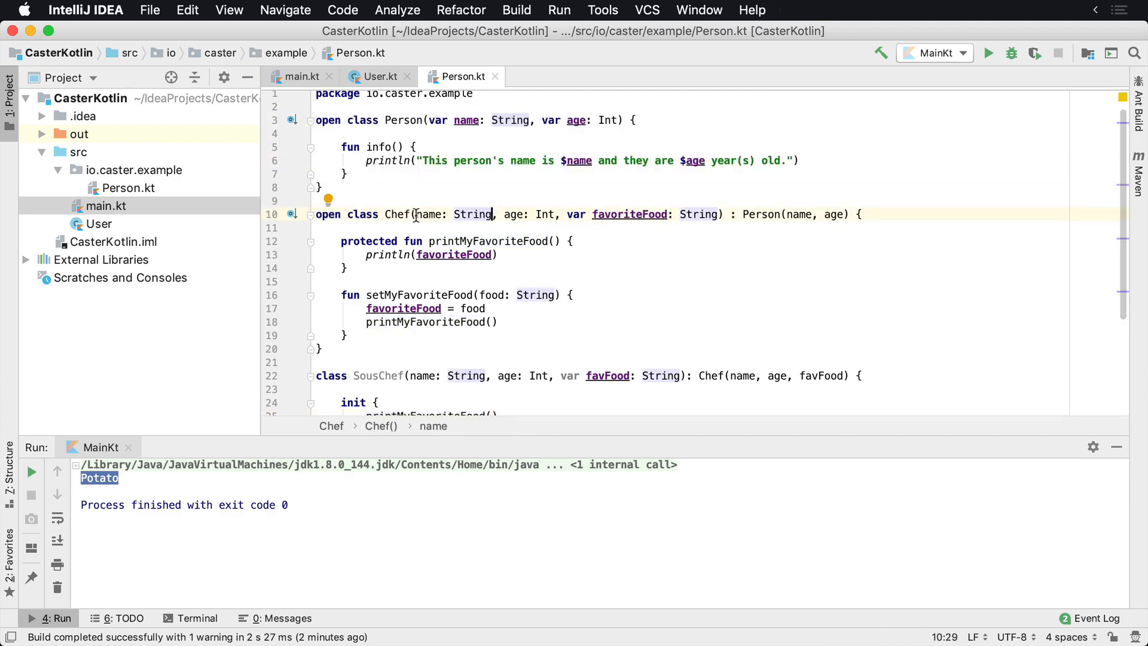
{"action": "scroll", "scroll_direction": "down", "scroll_amount": 3}
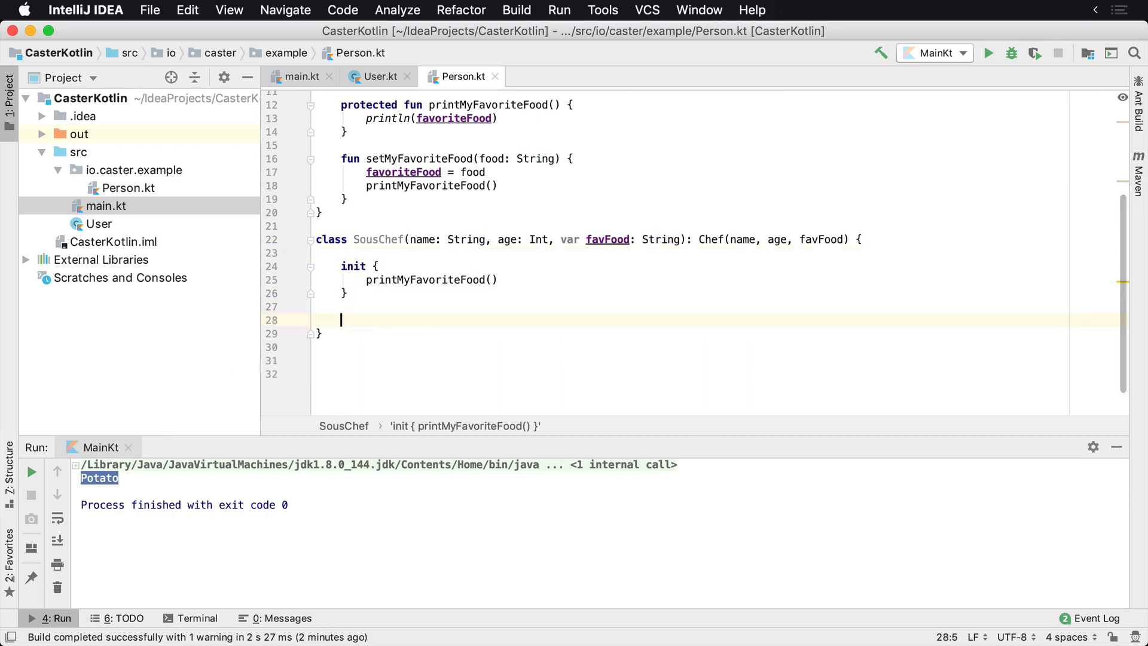
{"action": "type", "text": "// Prep fo"}
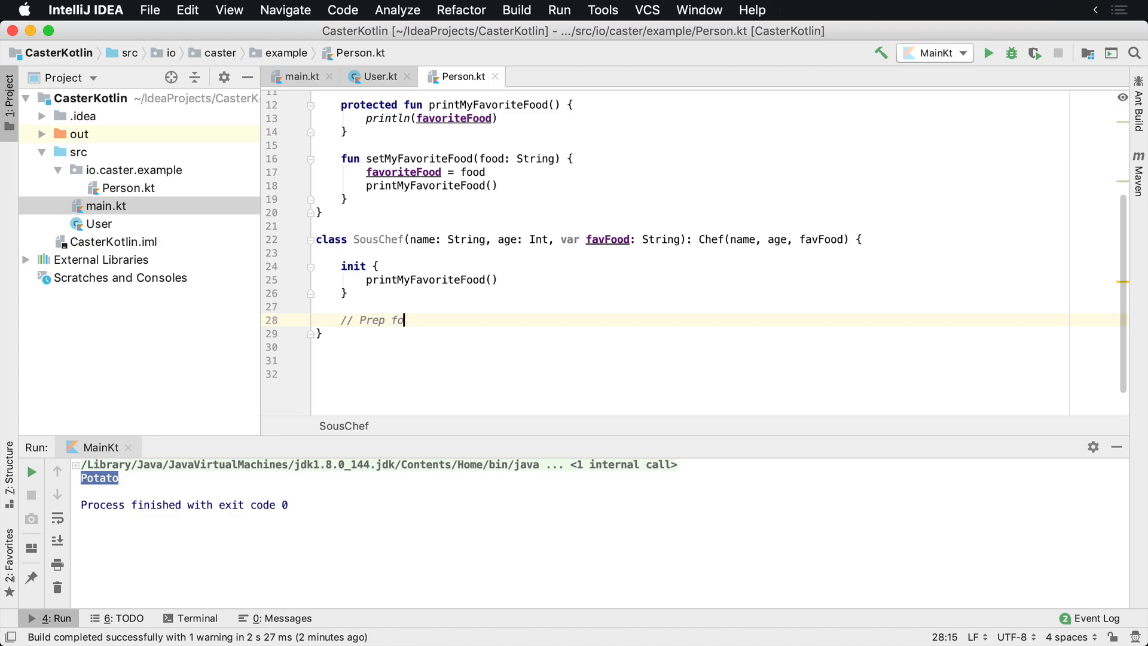
{"action": "type", "text": "od method"}
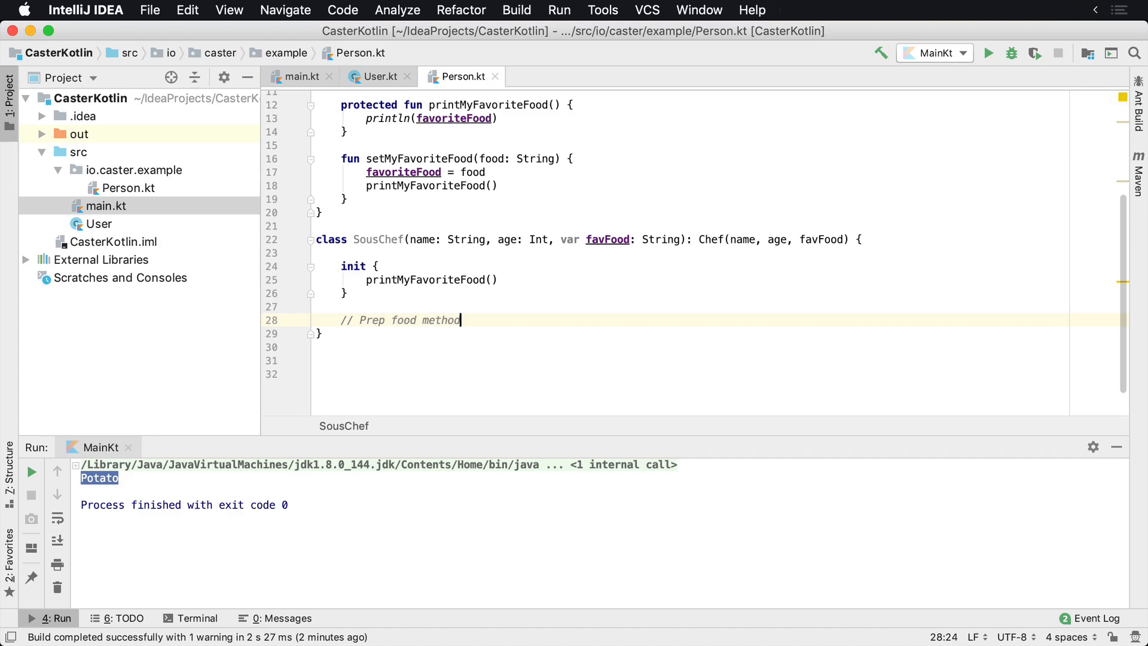